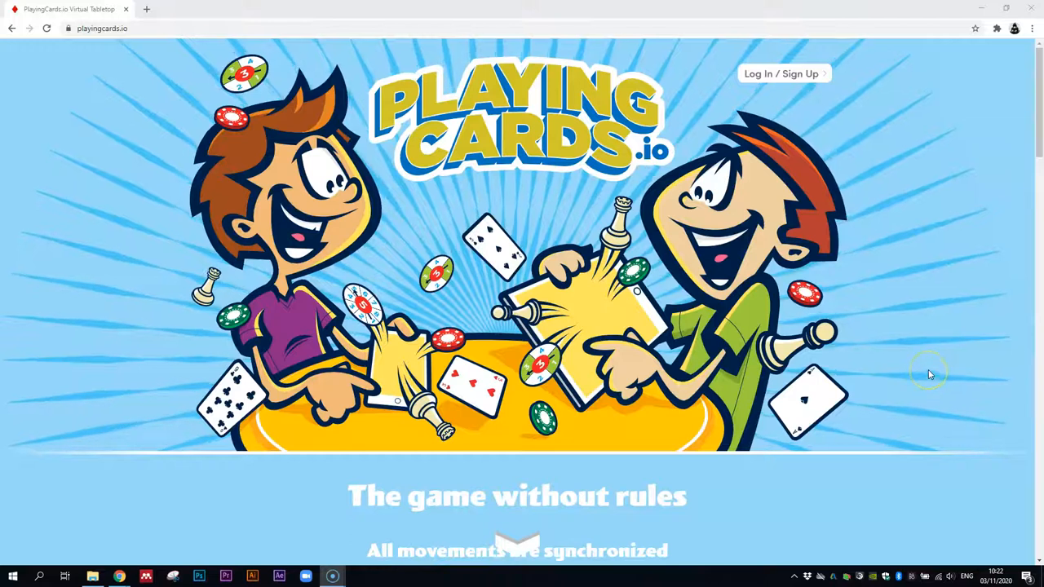
mouse_move(927, 375)
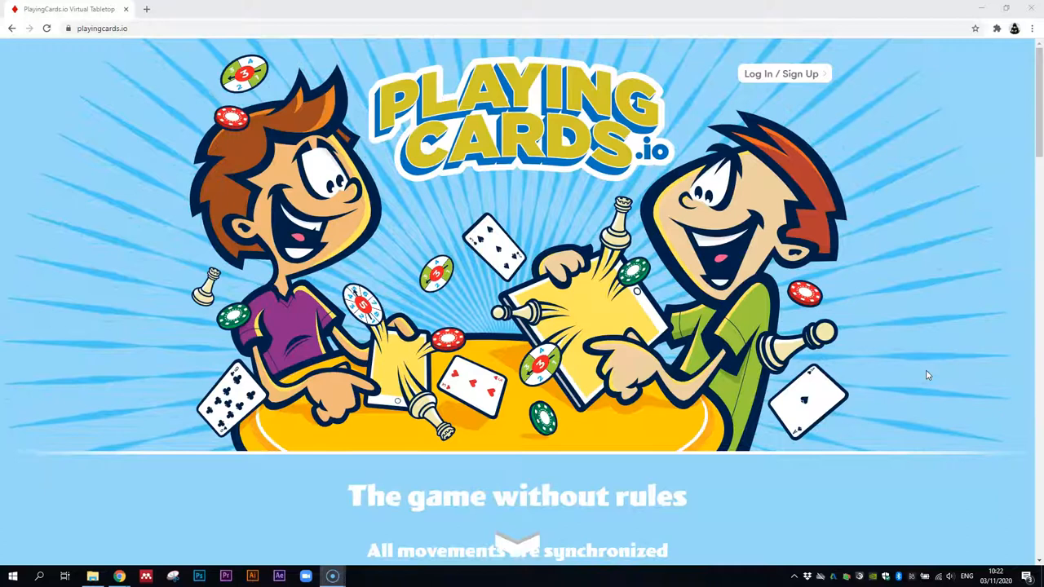
- Scroll the home page past the ready-made games down to the Custom Room template
scroll("down", 3)
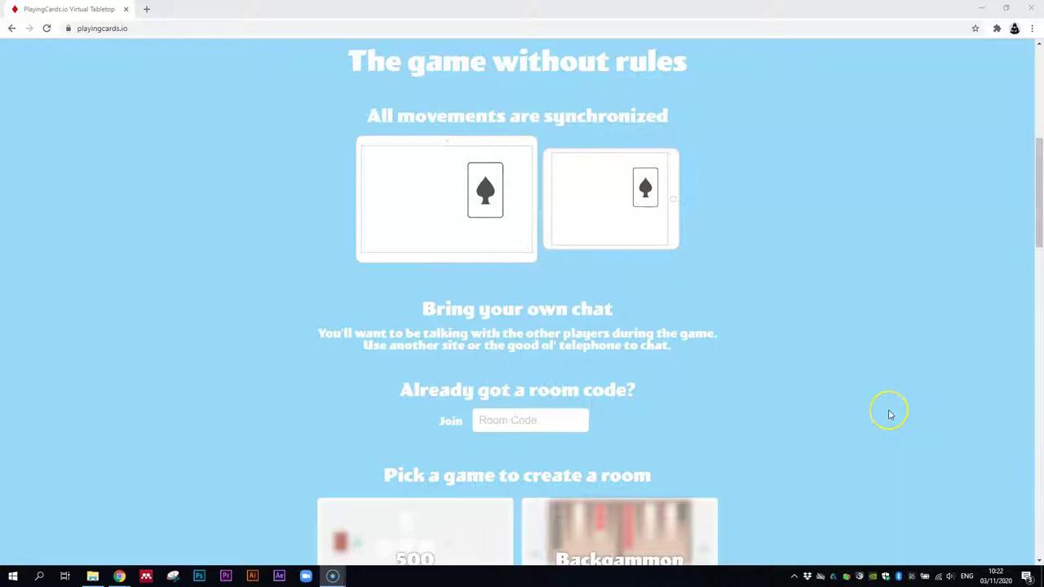
scroll("down", 3)
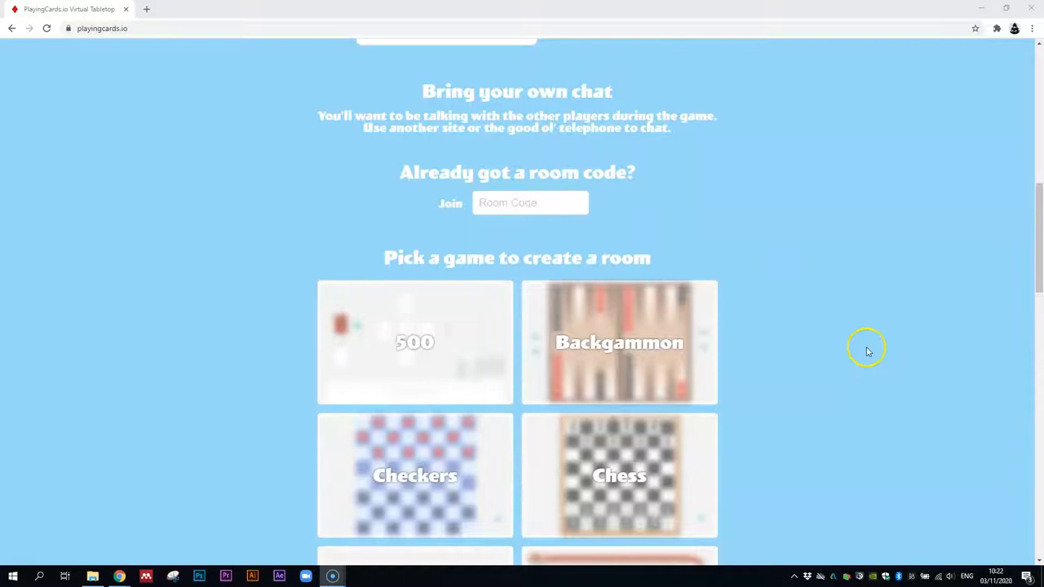
scroll("down", 3)
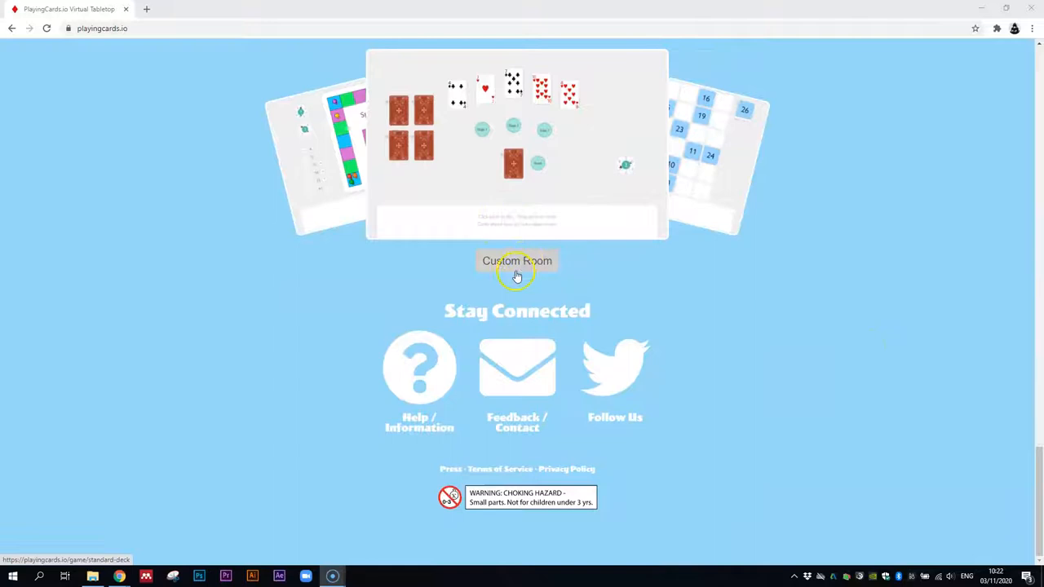
- Start a game from the Custom Room template and enter the new room's card table
left_click(518, 261)
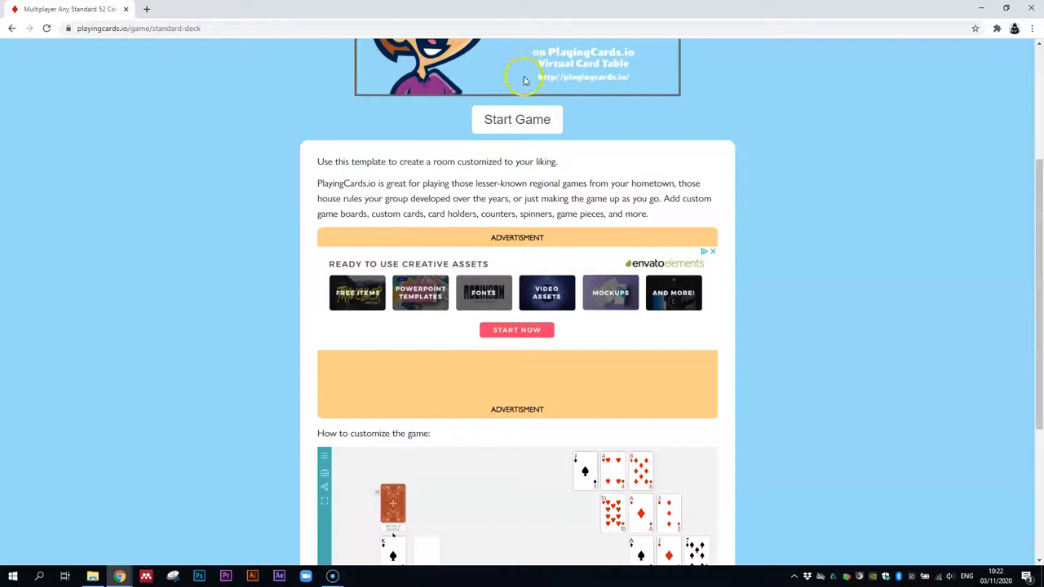
left_click(518, 119)
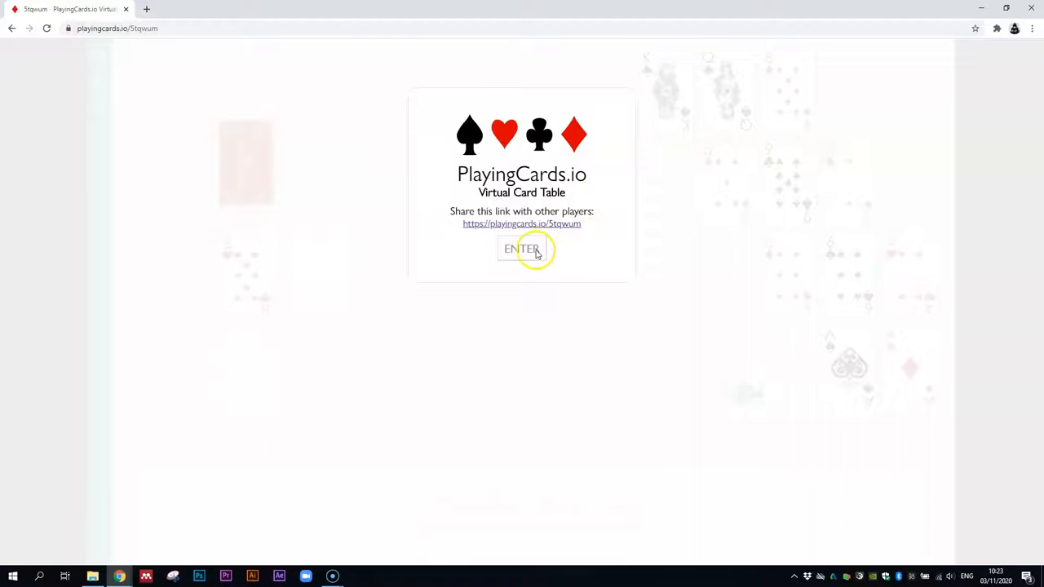
left_click(522, 248)
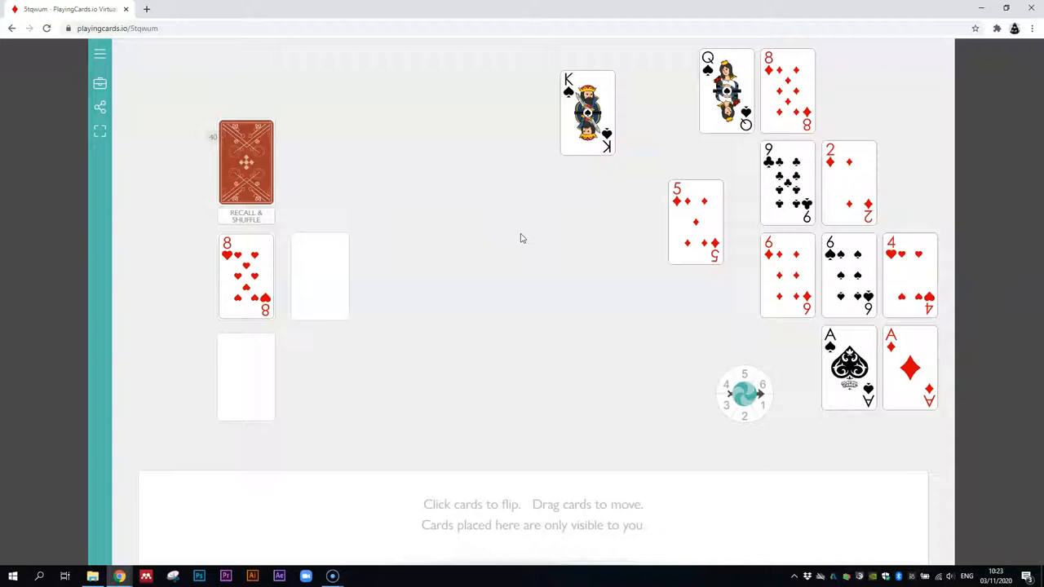
- Switch the table into edit mode from the left sidebar, revealing the widget catalogue
left_click(100, 52)
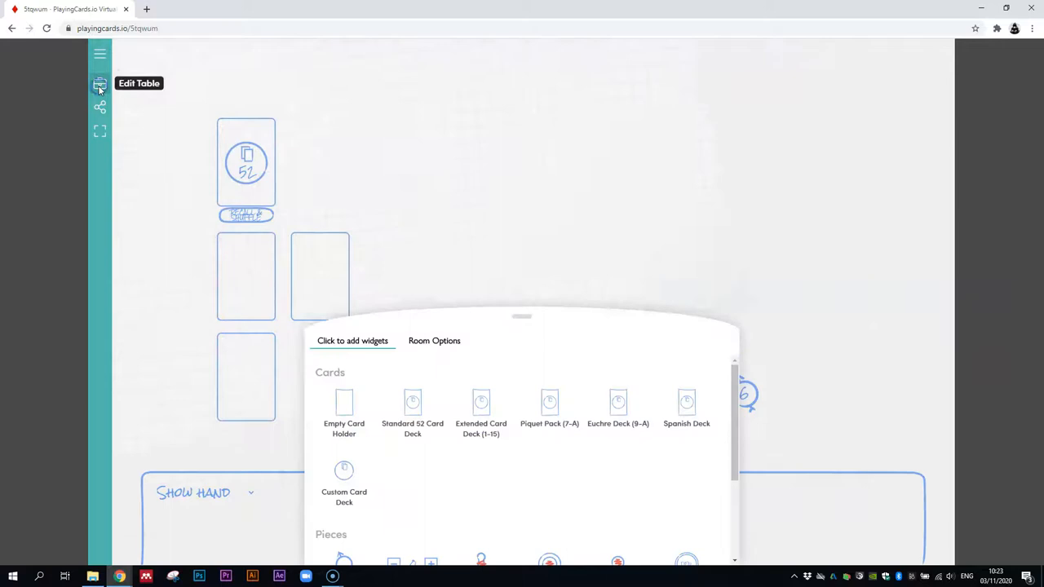
- Collapse the 'Click to add widgets' panel so the edit-mode table is unobstructed
left_click(100, 85)
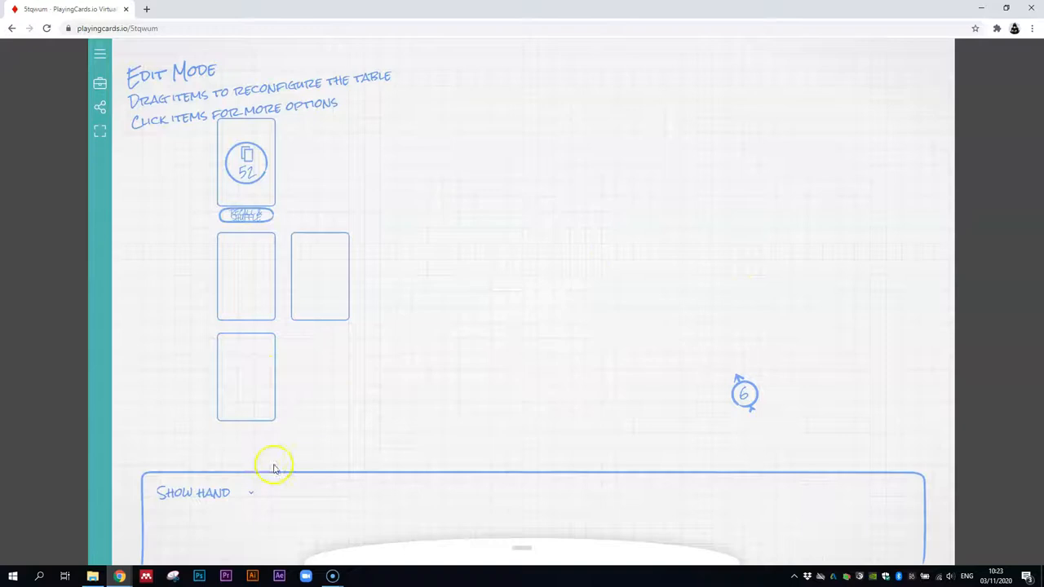
mouse_move(252, 496)
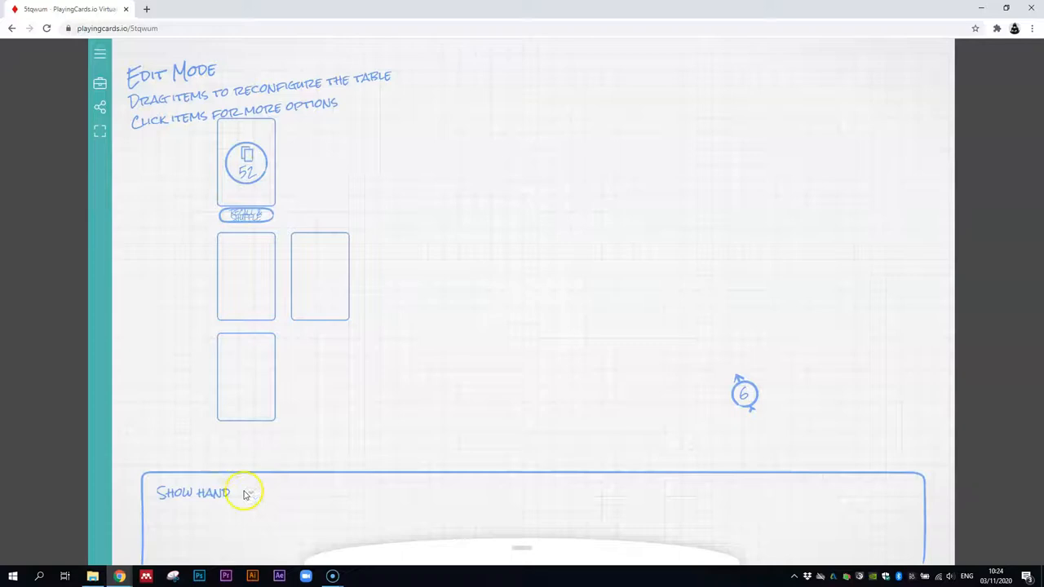
- Adjust the settings for the board image with its activity-card rows and team areas
left_click(196, 493)
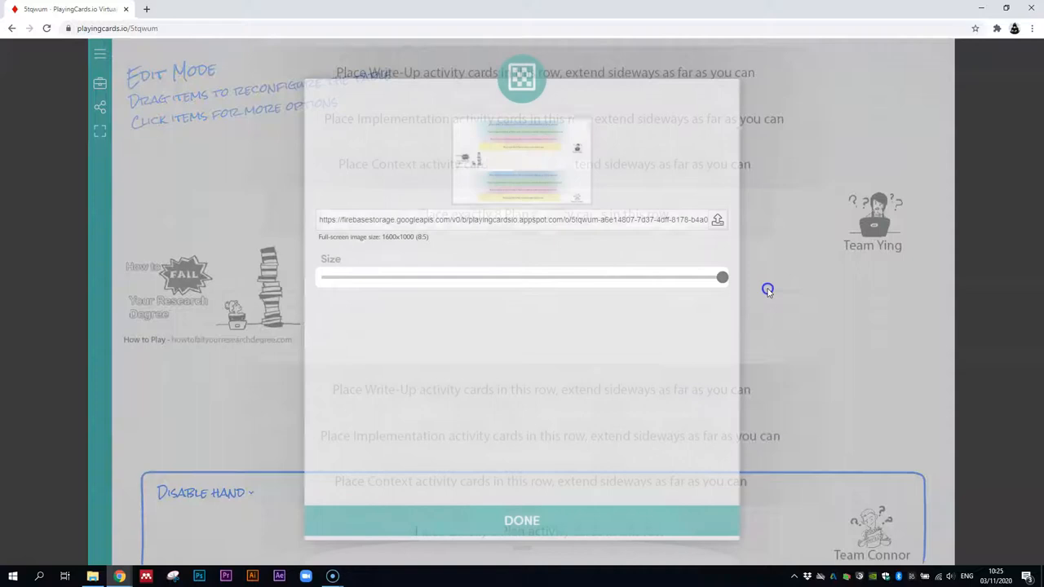
- Confirm the board image settings with DONE, leaving it full size on the table
left_click(522, 521)
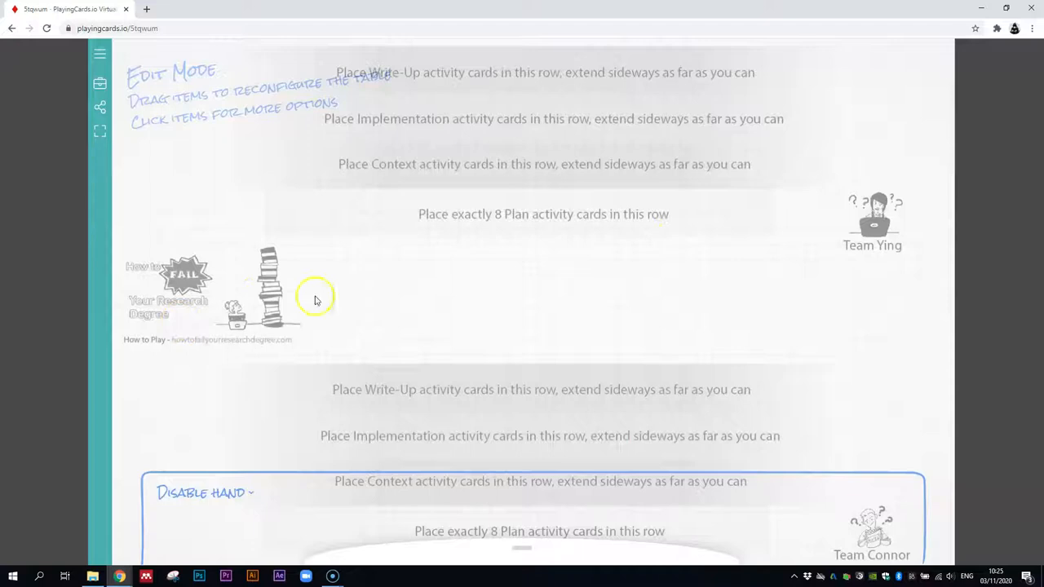
mouse_move(526, 316)
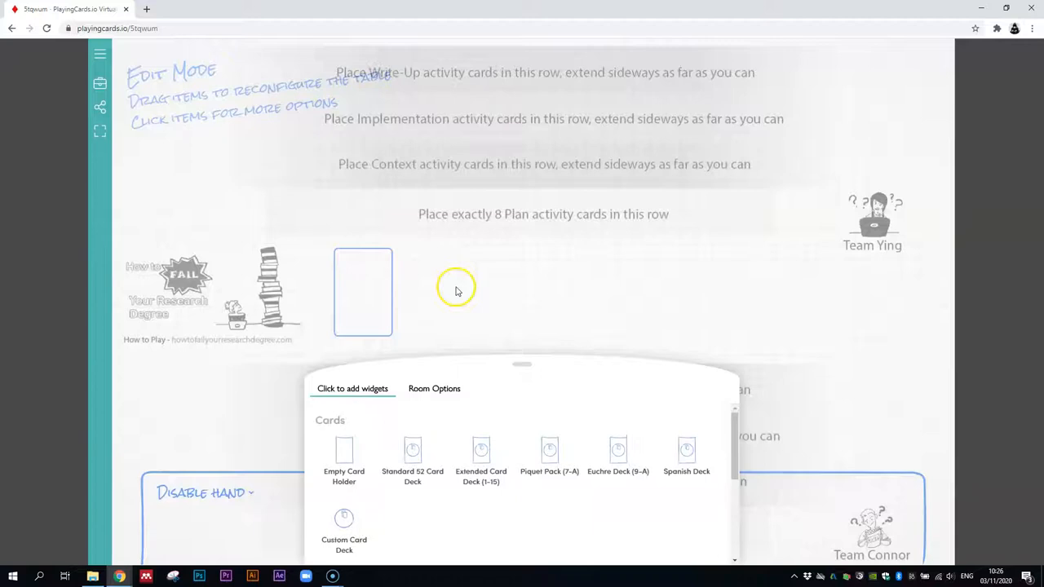
- Add a Custom Card Deck from the widget panel onto the table
scroll("down", 3)
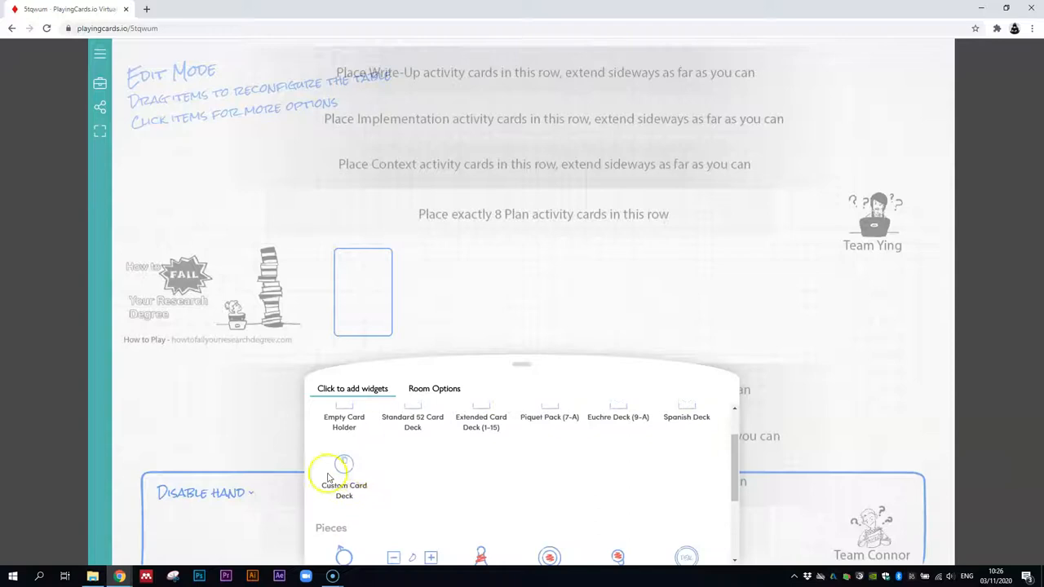
left_click(342, 474)
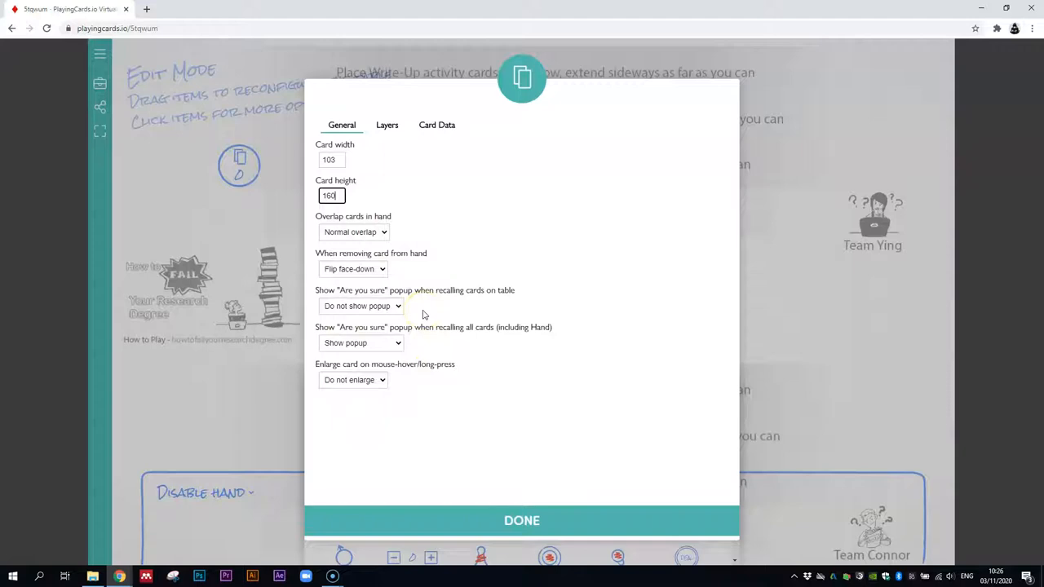
- Show the custom deck's Layers, revealing the default joker card face
left_click(387, 124)
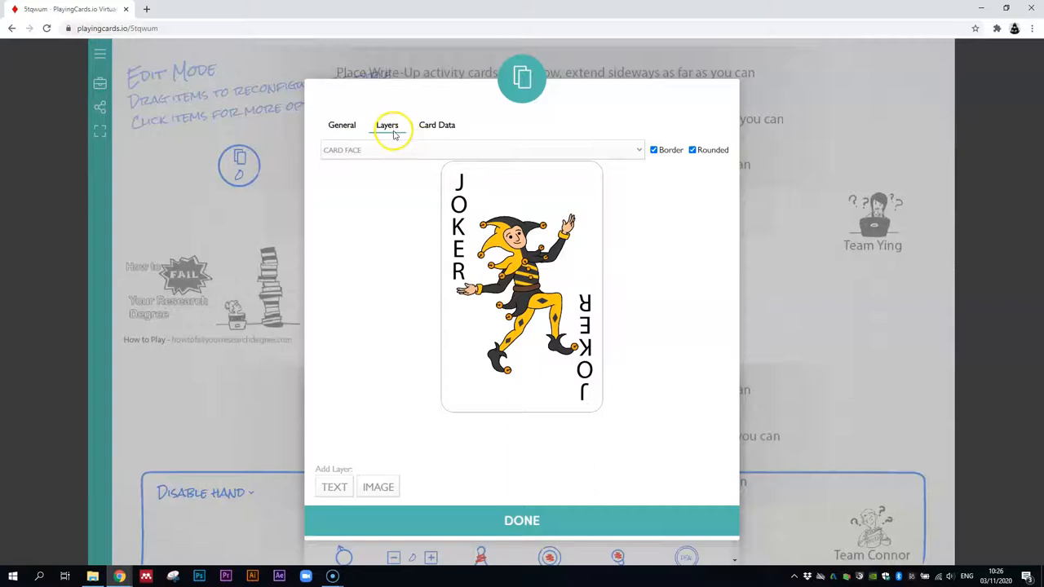
- Select the CARD BACK layer's red back image and delete that layer
left_click(482, 151)
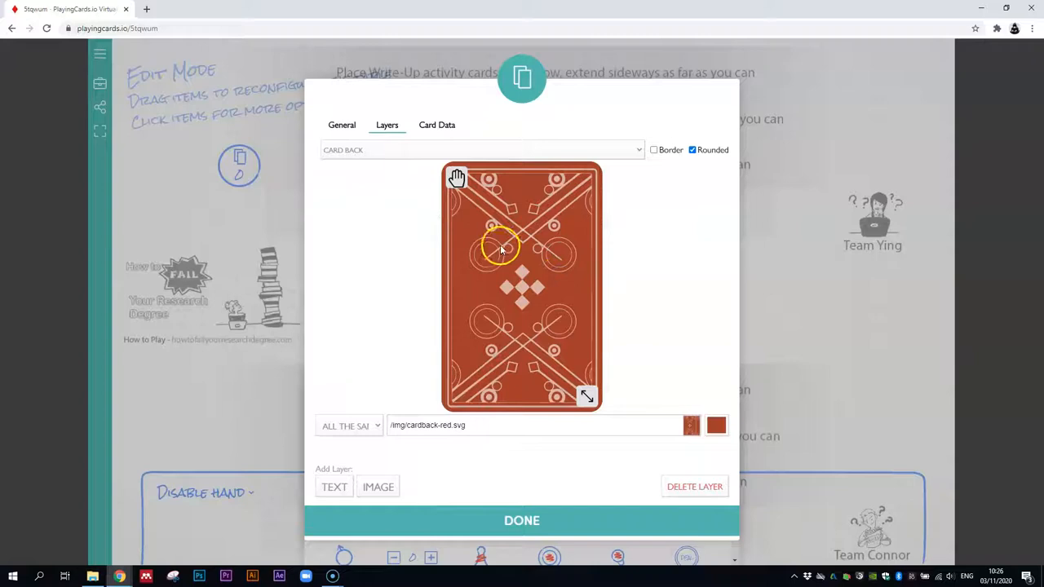
left_click(349, 424)
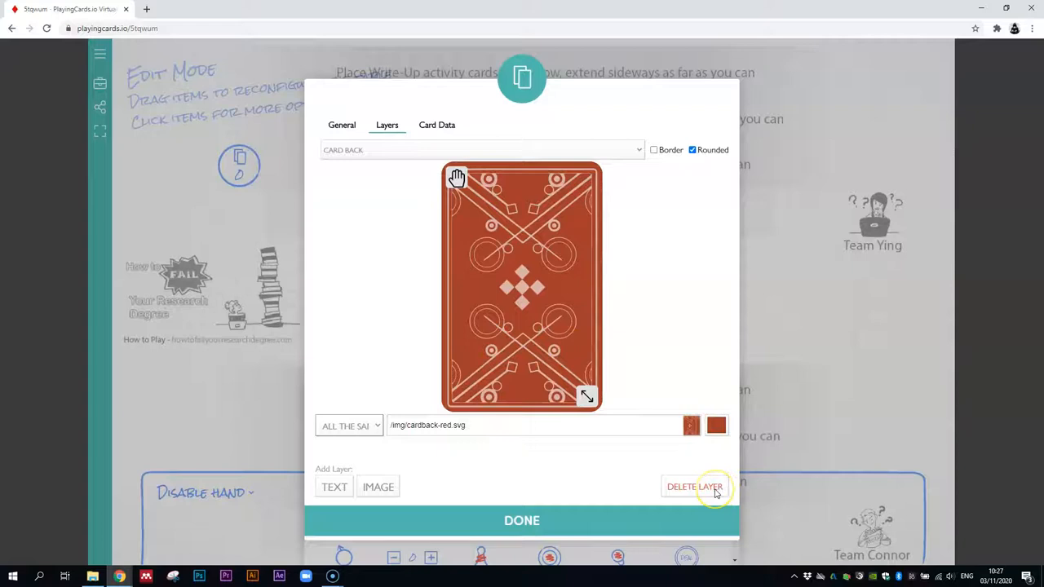
left_click(343, 124)
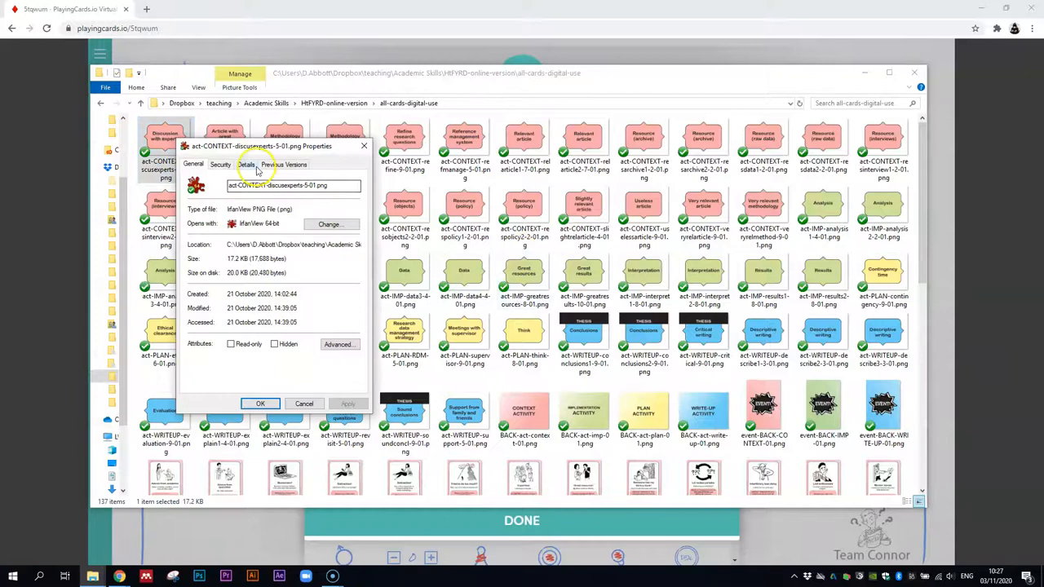
- View the act-CONTEXT png's Details properties to read its image dimensions
left_click(245, 163)
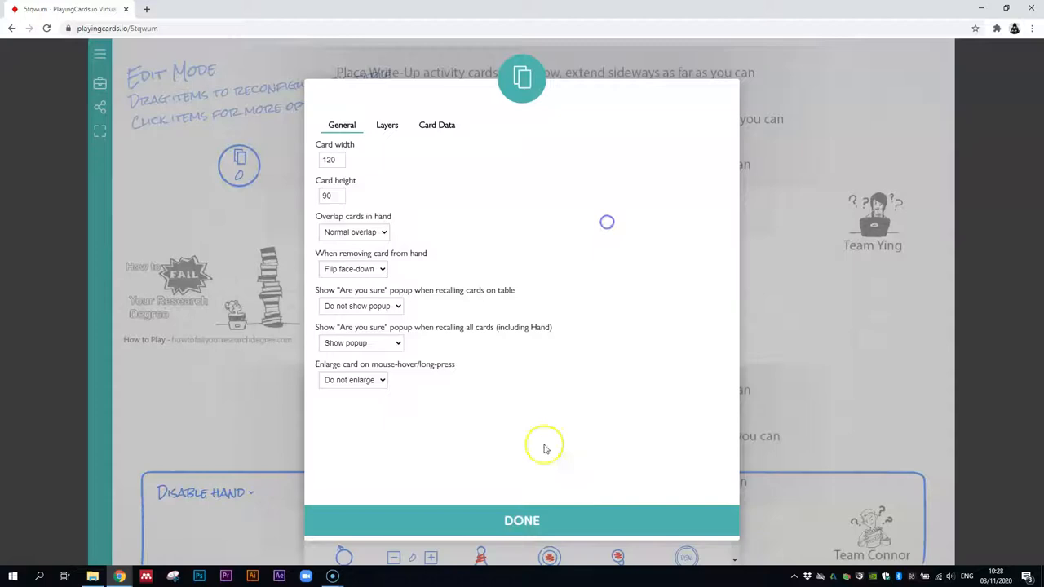
- Review the card layers now shown in the 120 by 90 landscape shape
left_click(387, 124)
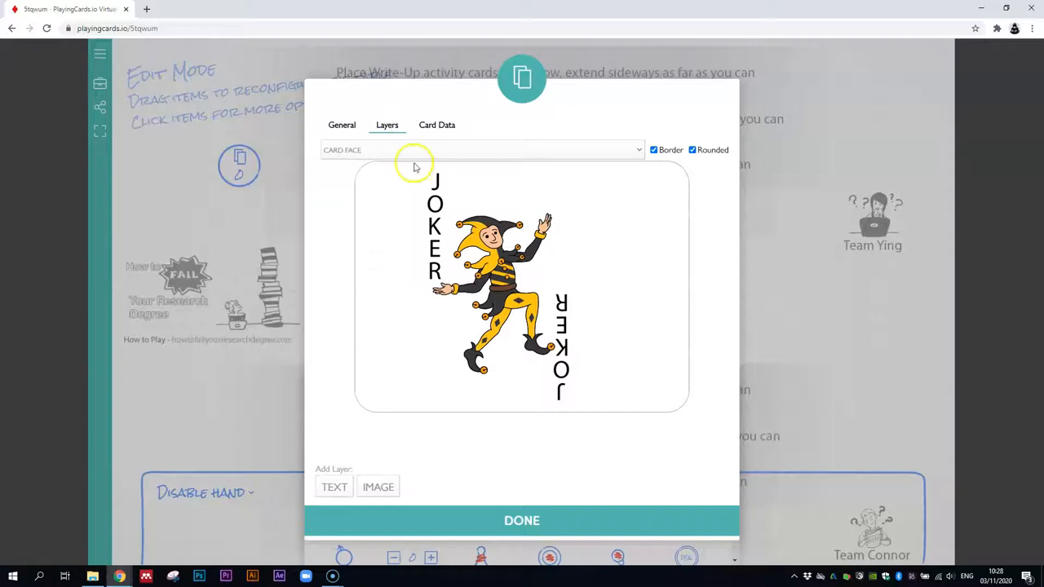
- Add an image layer to the CARD BACK and bring up the file picker for its picture
left_click(482, 150)
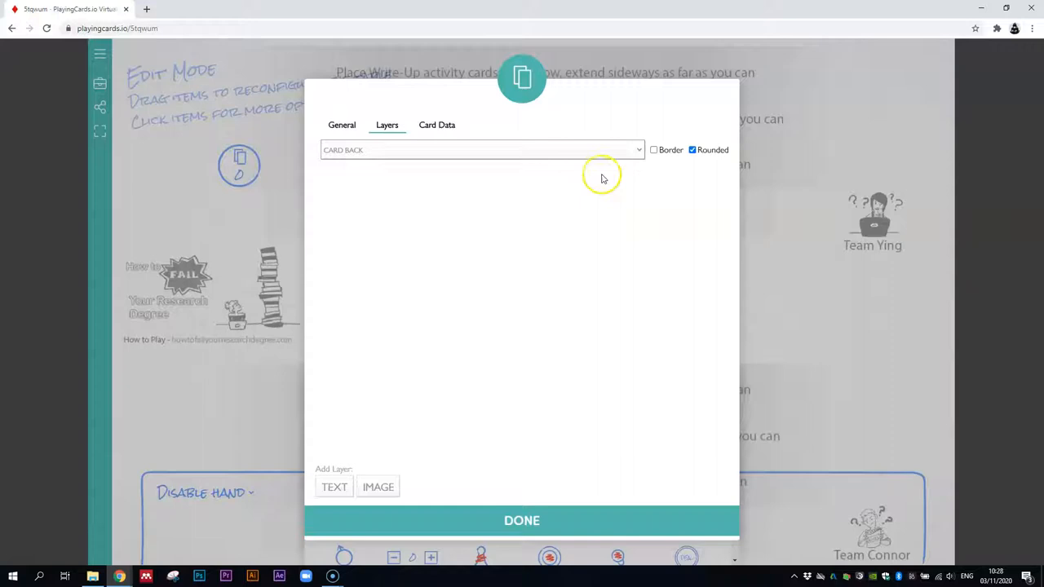
mouse_move(584, 341)
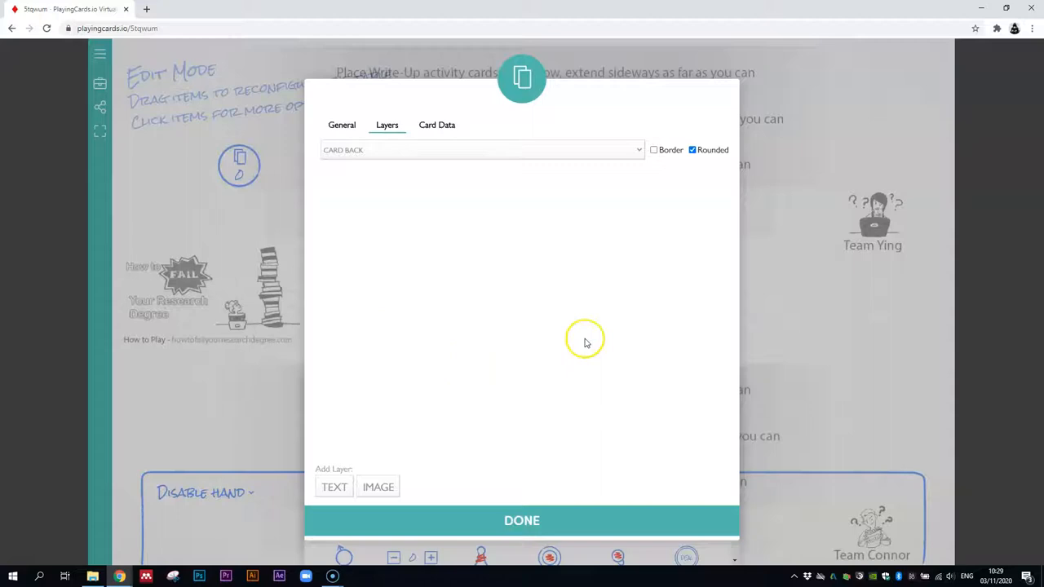
left_click(378, 486)
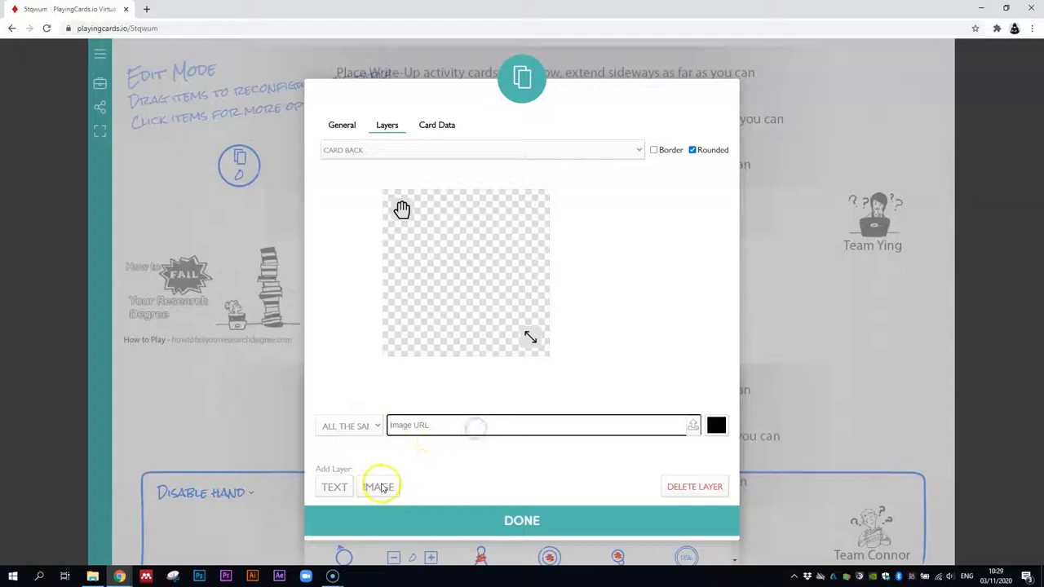
left_click(333, 486)
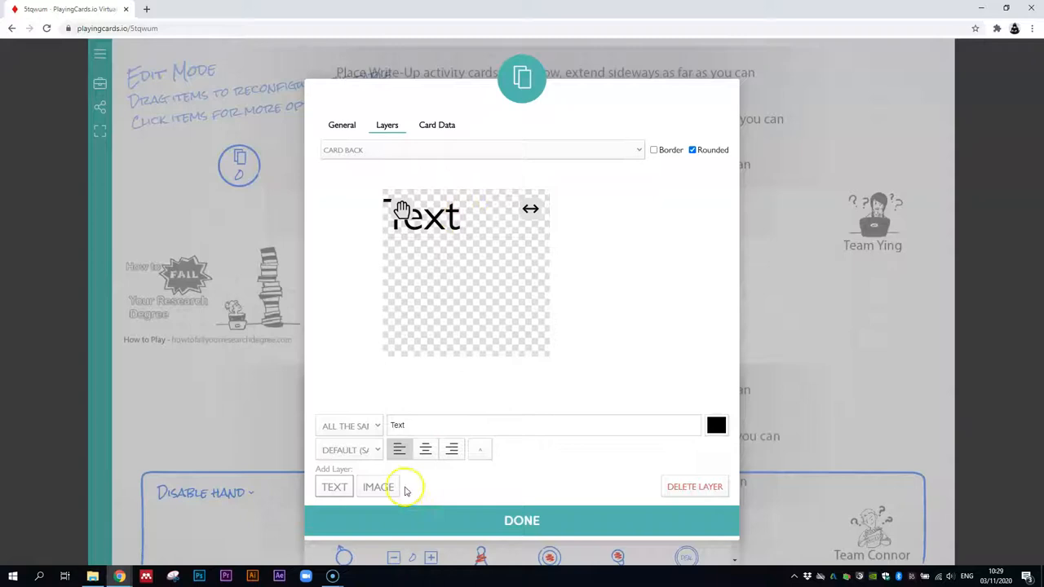
left_click(379, 487)
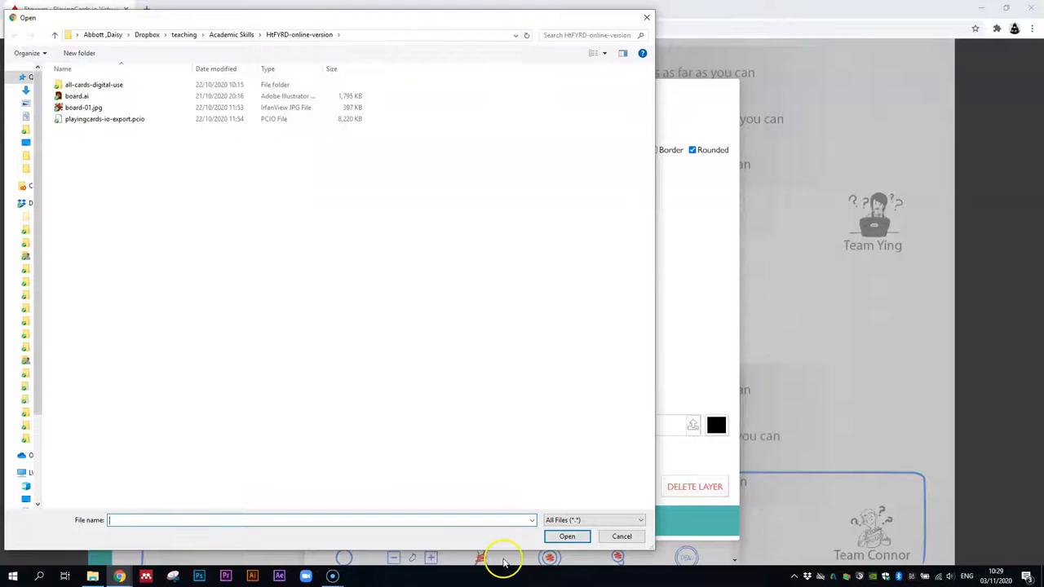
double_click(95, 84)
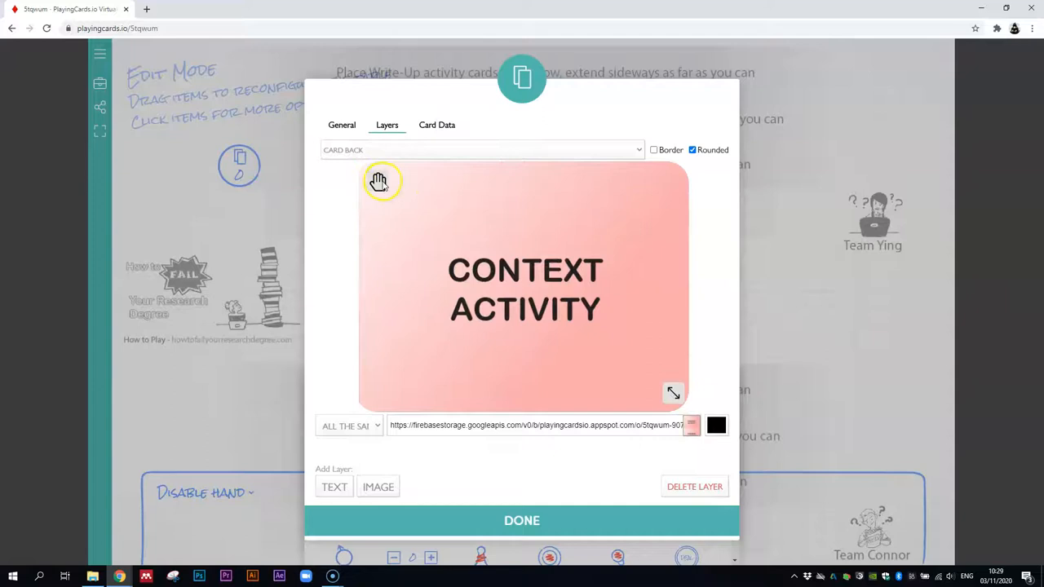
mouse_move(548, 254)
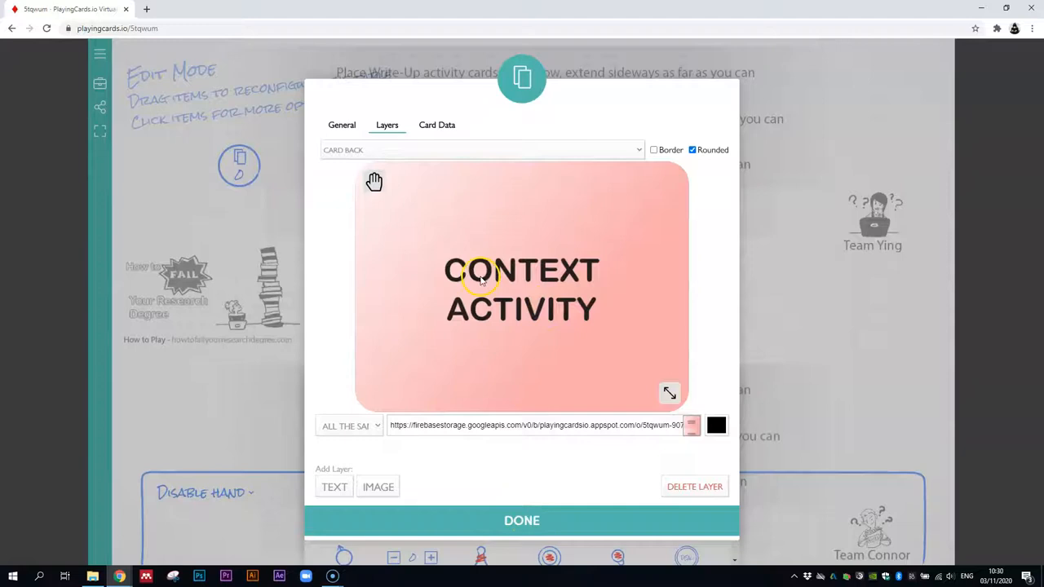
- Select the CONTEXT ACTIVITY image layer filling the card back
left_click(482, 150)
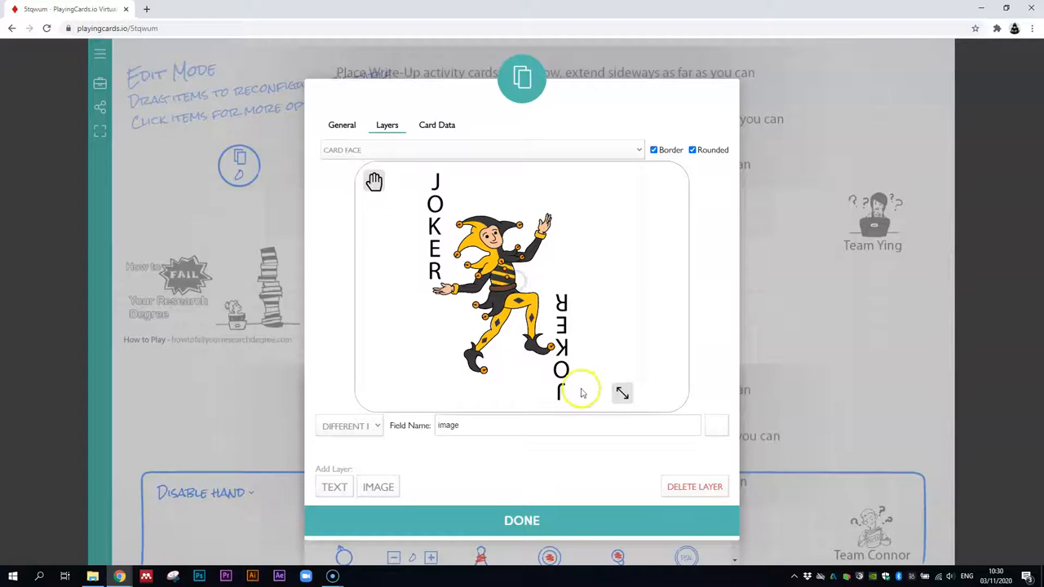
- Add a card-face image layer set to 'Different per card' using field image1
left_click(379, 487)
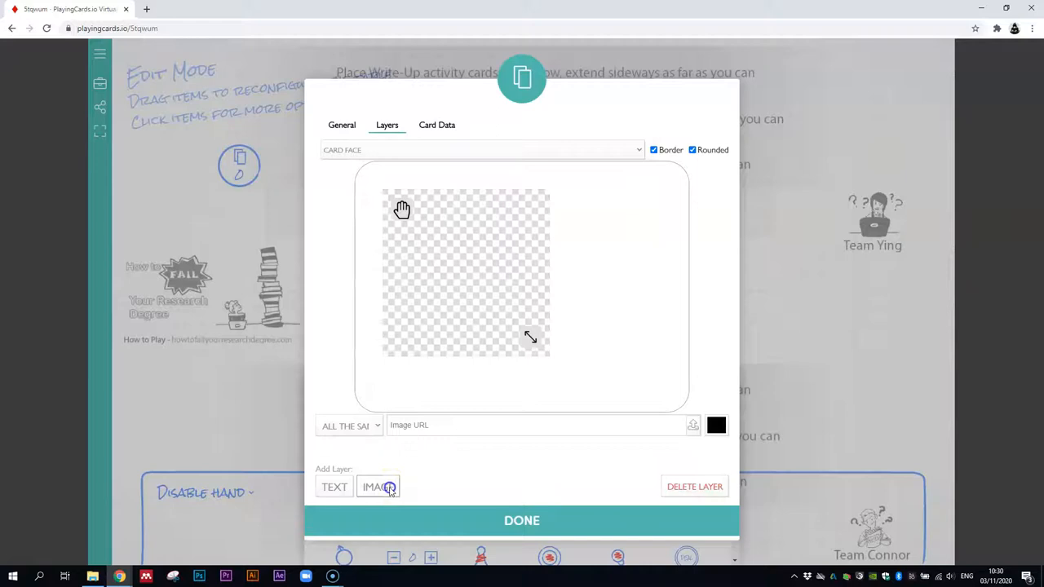
left_click(349, 425)
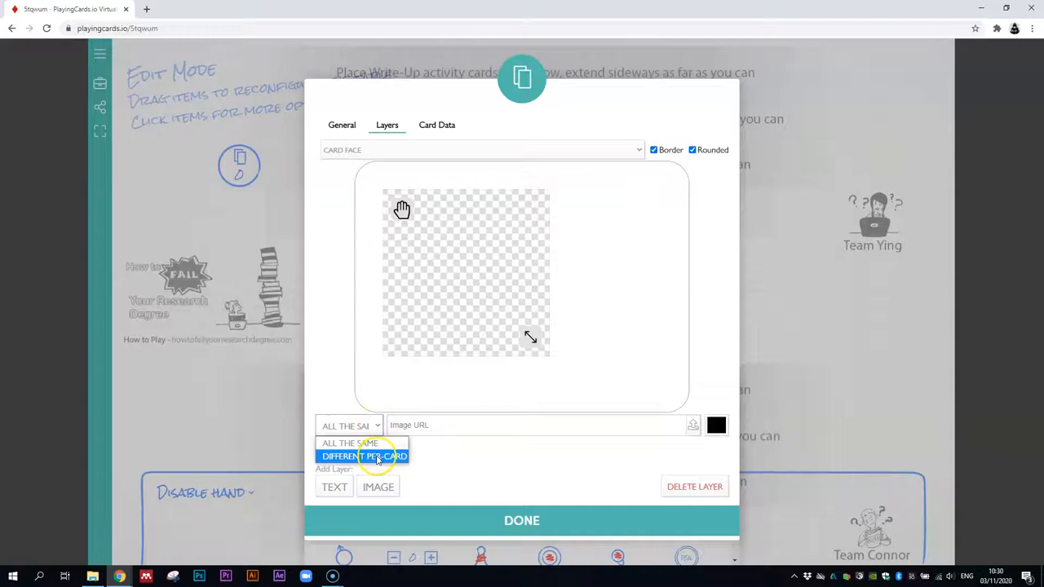
left_click(363, 457)
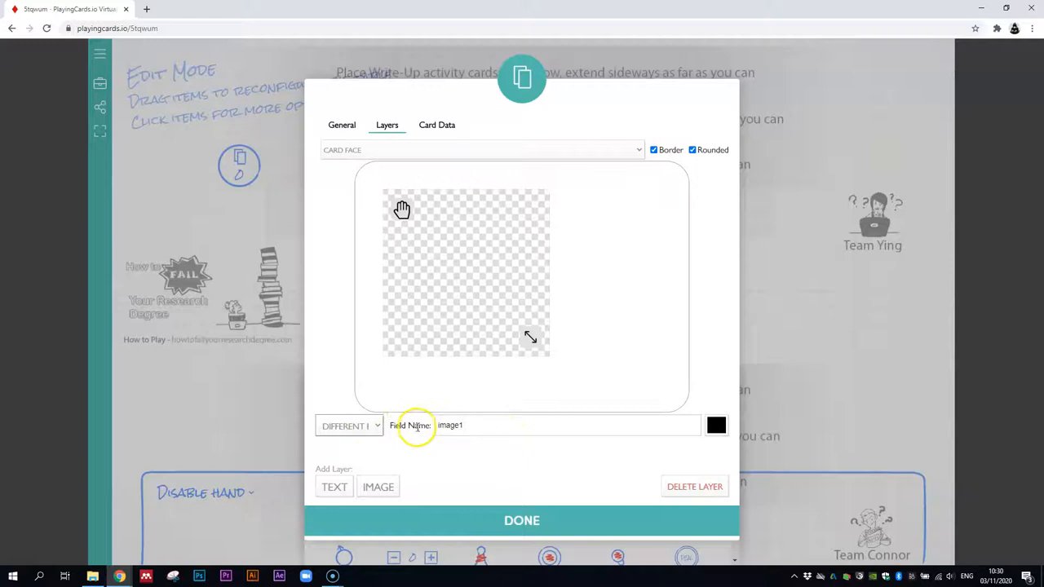
mouse_move(490, 302)
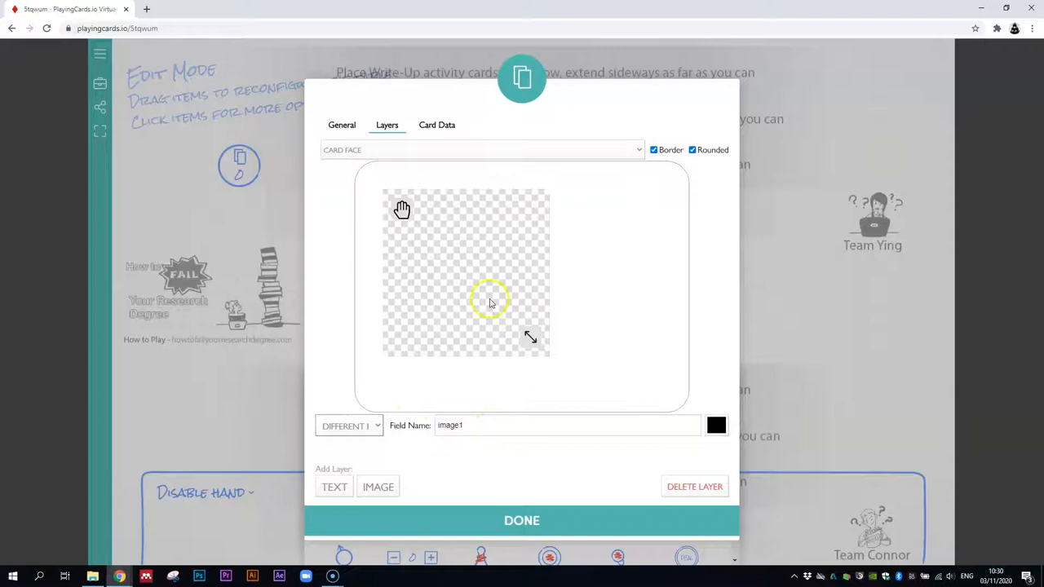
mouse_move(486, 264)
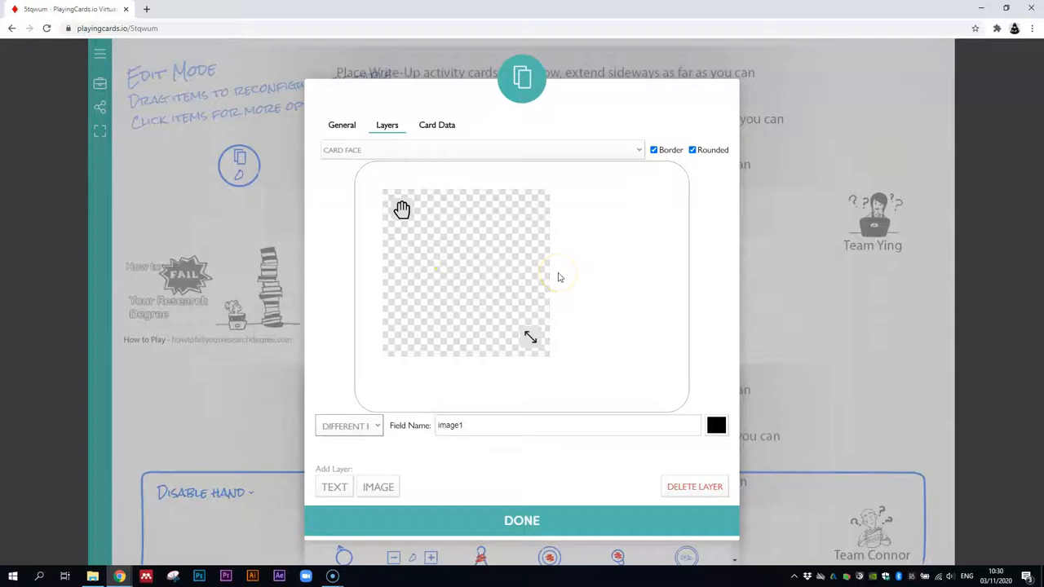
left_click(333, 486)
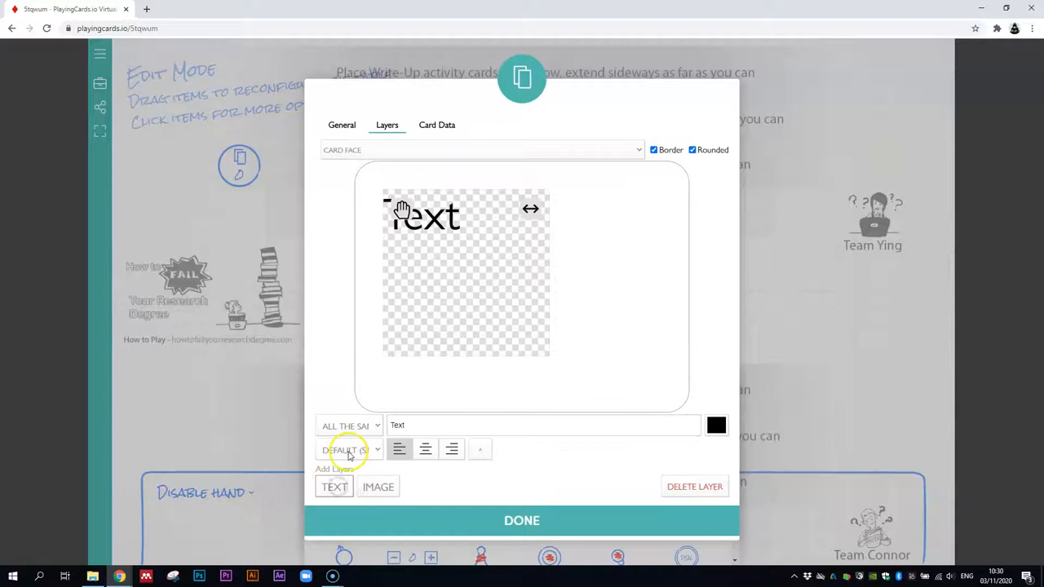
left_click(378, 486)
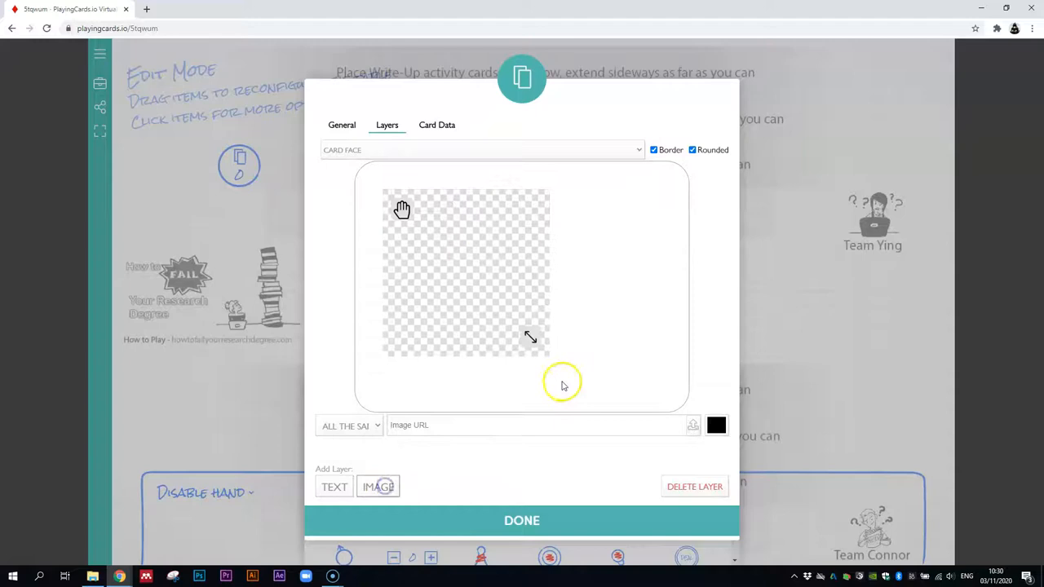
left_click(349, 425)
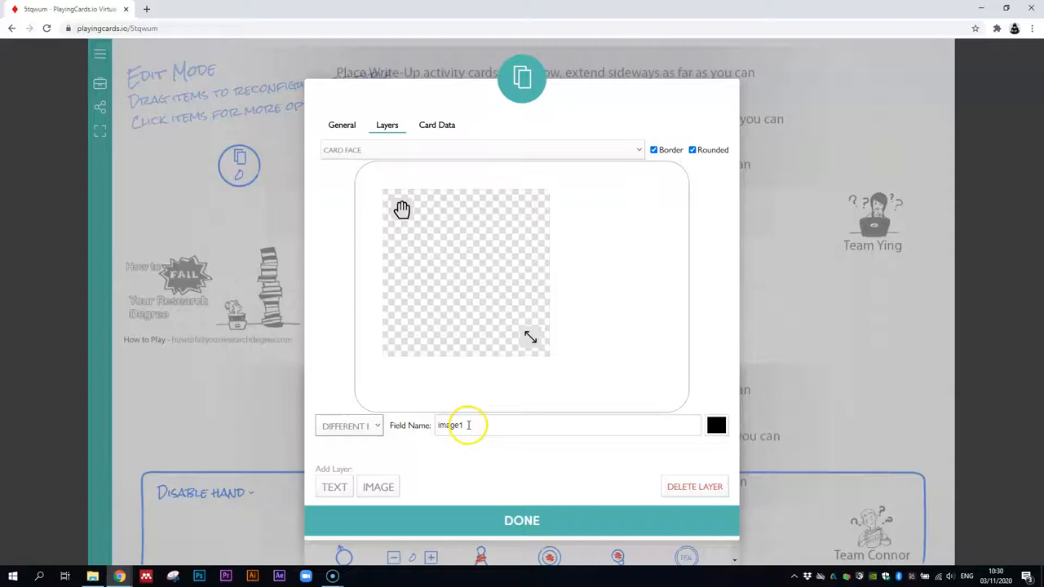
mouse_move(465, 341)
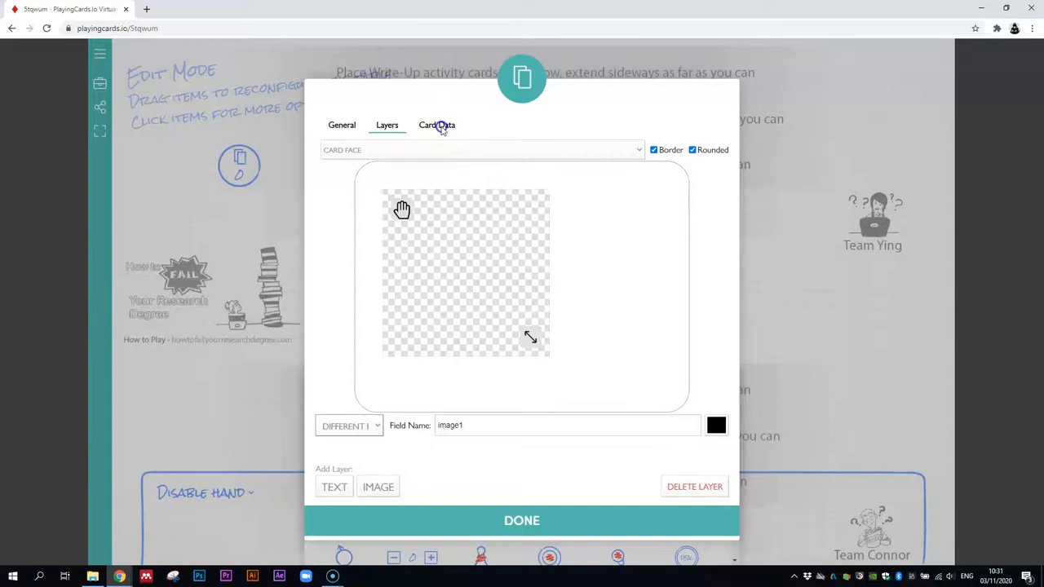
- In Card Data, add one of every card type, clear all counts, then request Remove Everything
left_click(437, 124)
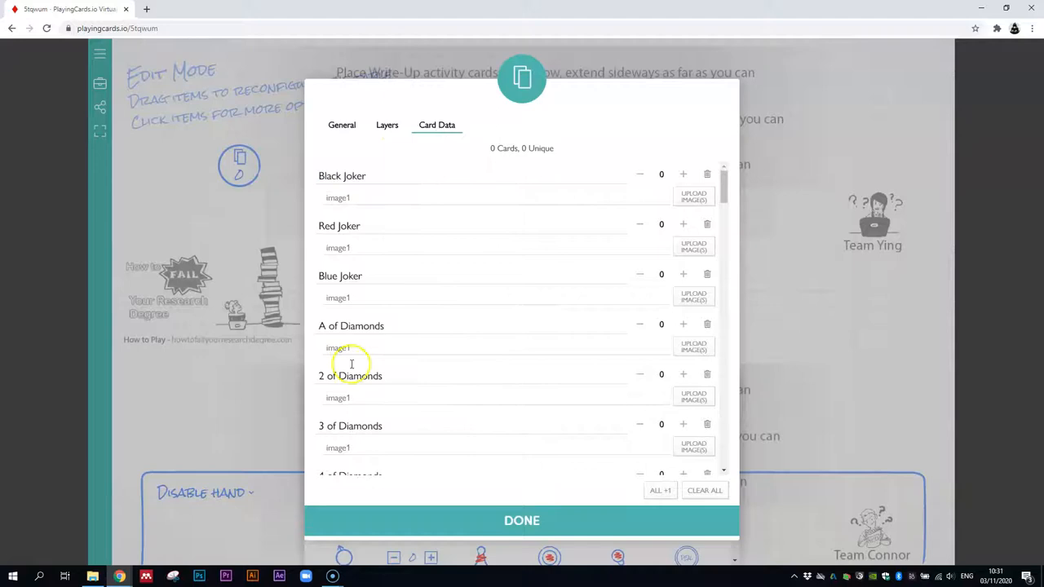
mouse_move(639, 252)
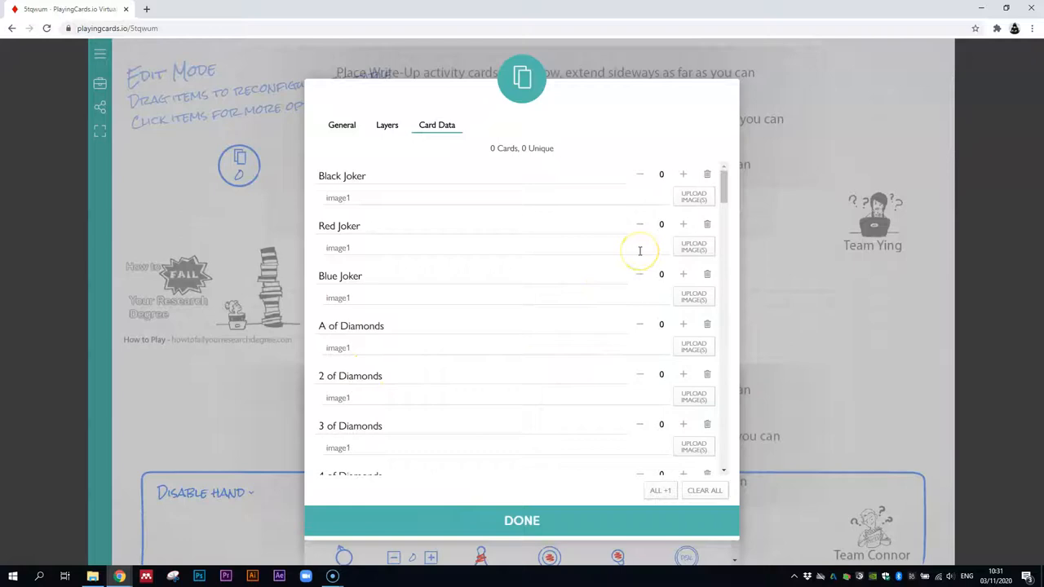
scroll("down", 3)
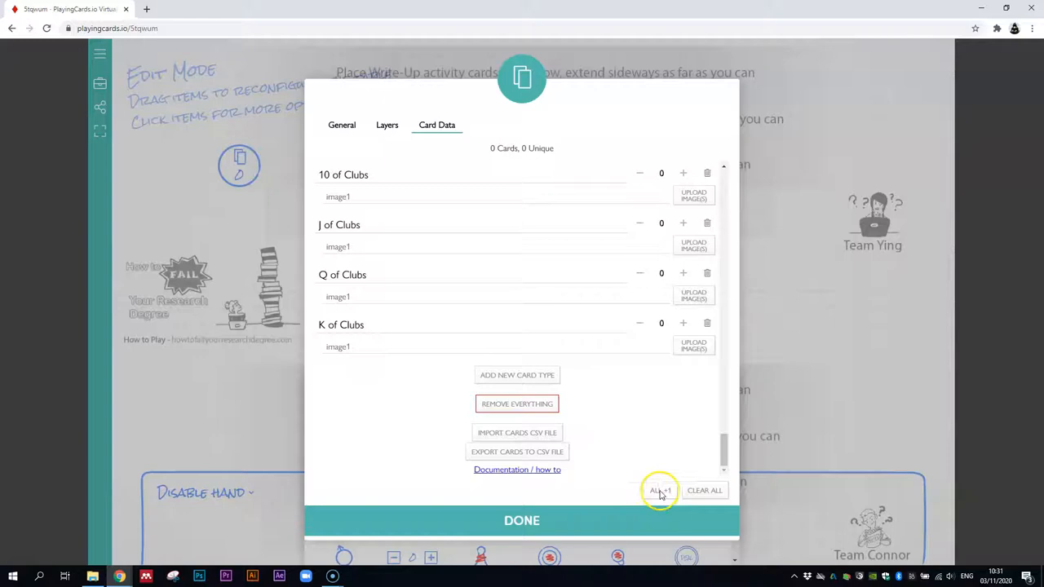
left_click(659, 490)
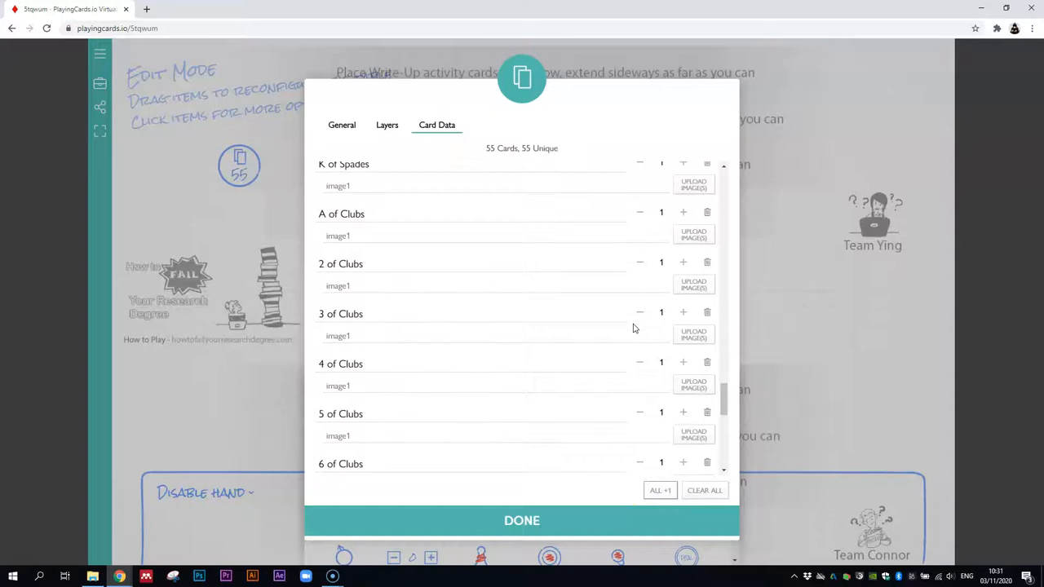
left_click(705, 490)
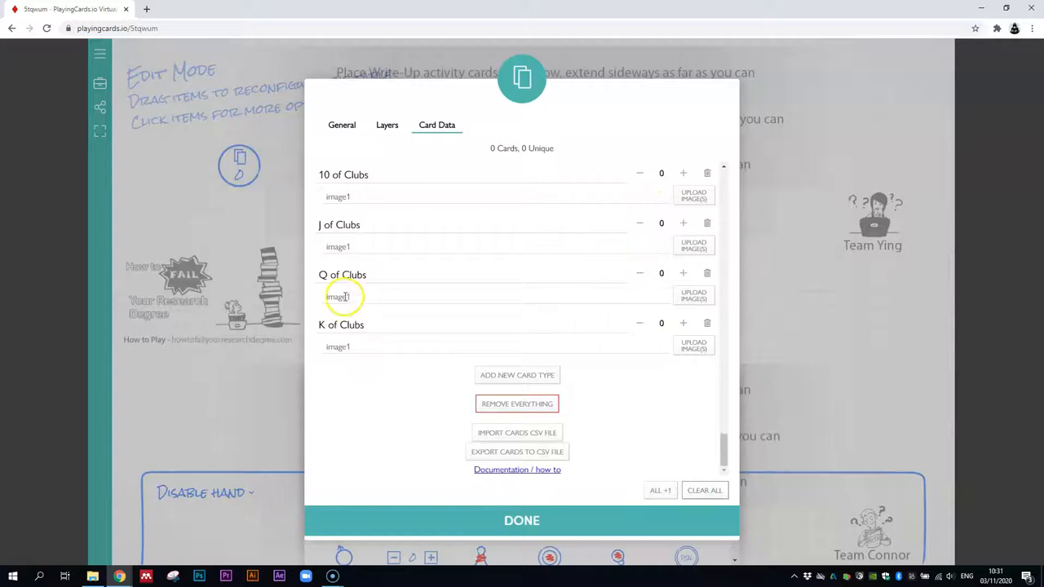
left_click(518, 405)
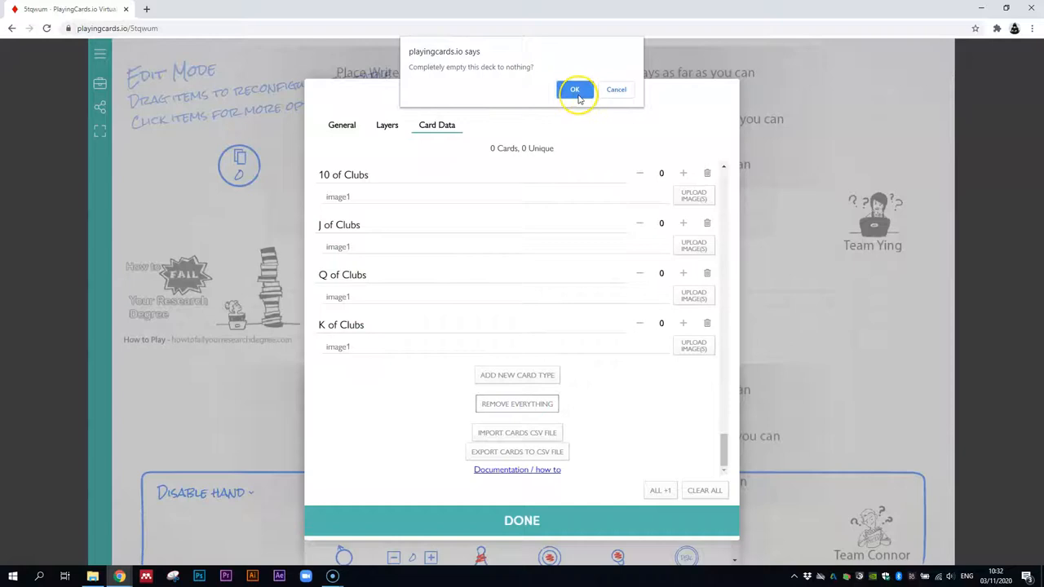
- Empty the deck and add a card type with the discussion experts PNG labelled 'Discussion with experts'
left_click(574, 88)
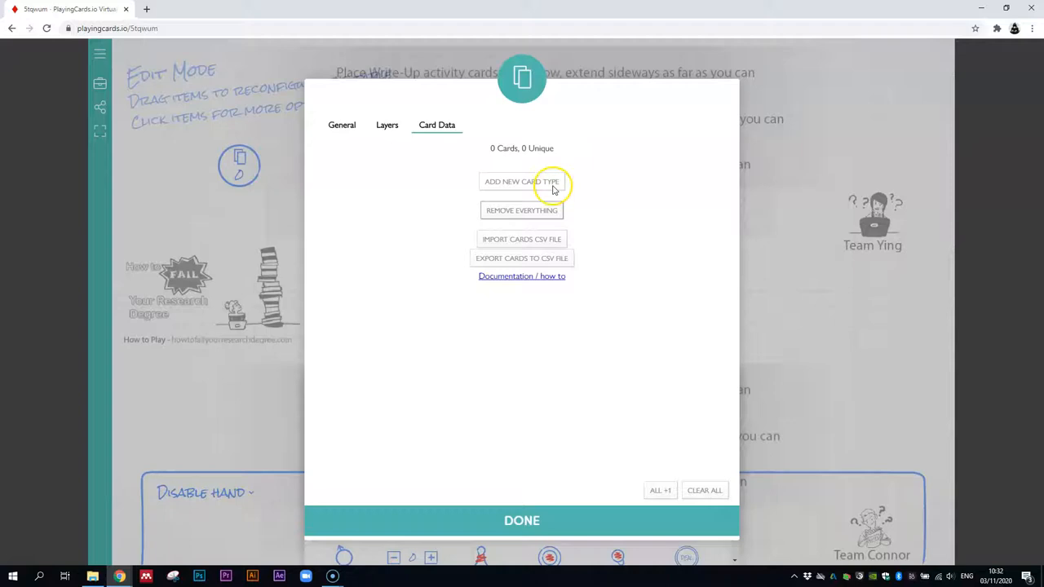
left_click(522, 182)
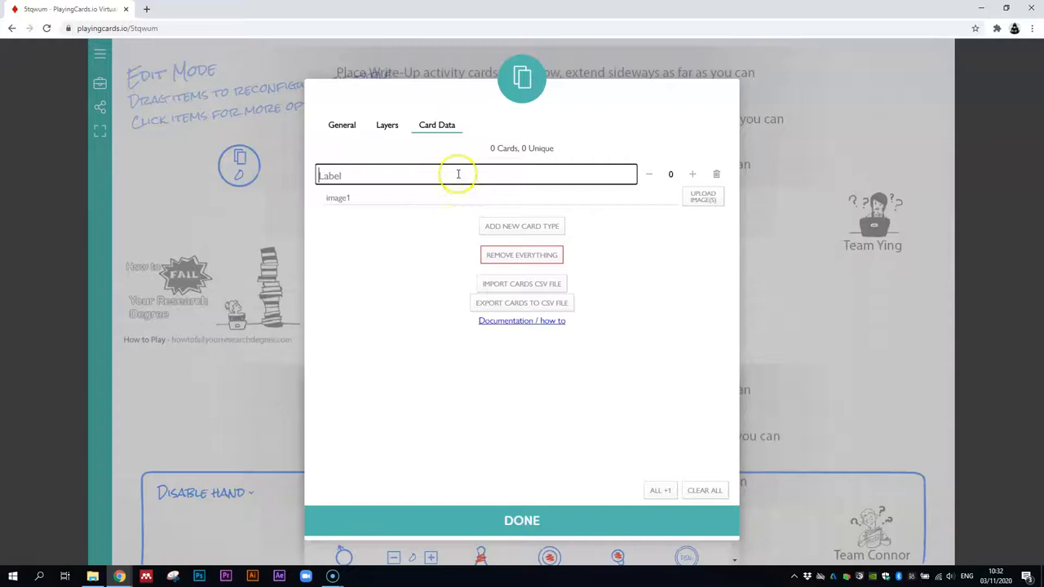
left_click(701, 196)
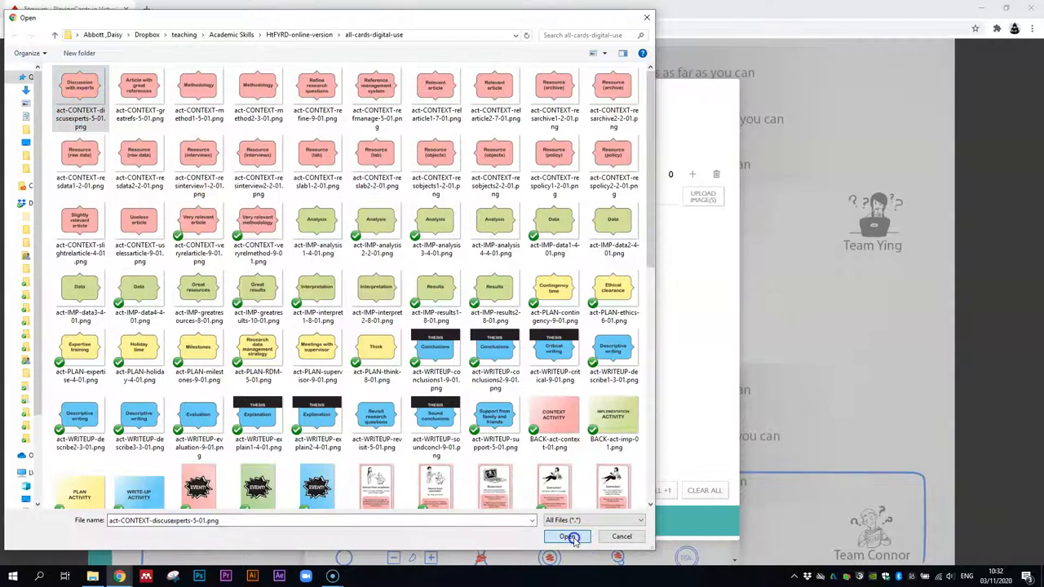
left_click(568, 536)
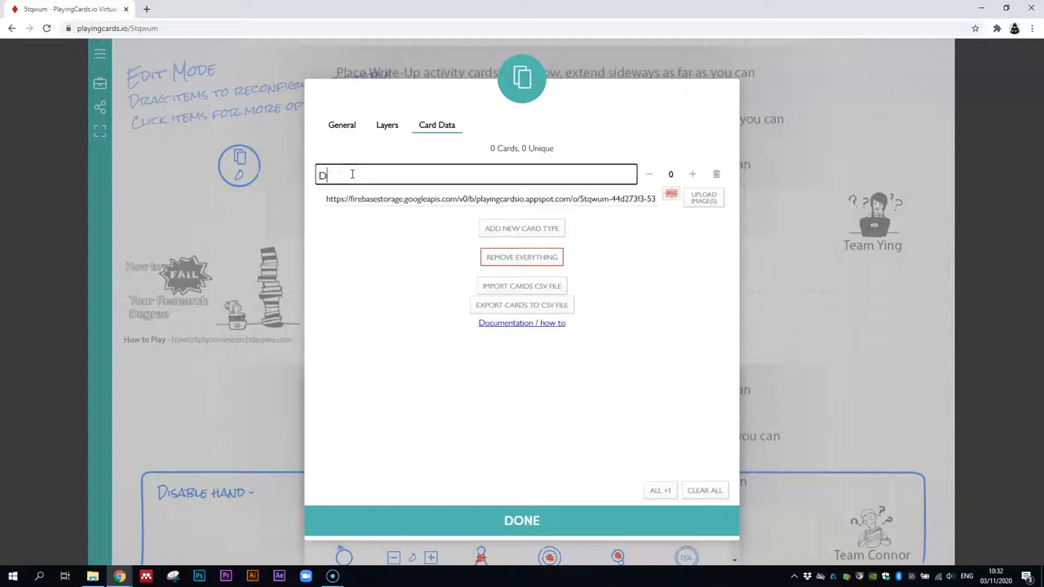
type("Discussion with experts")
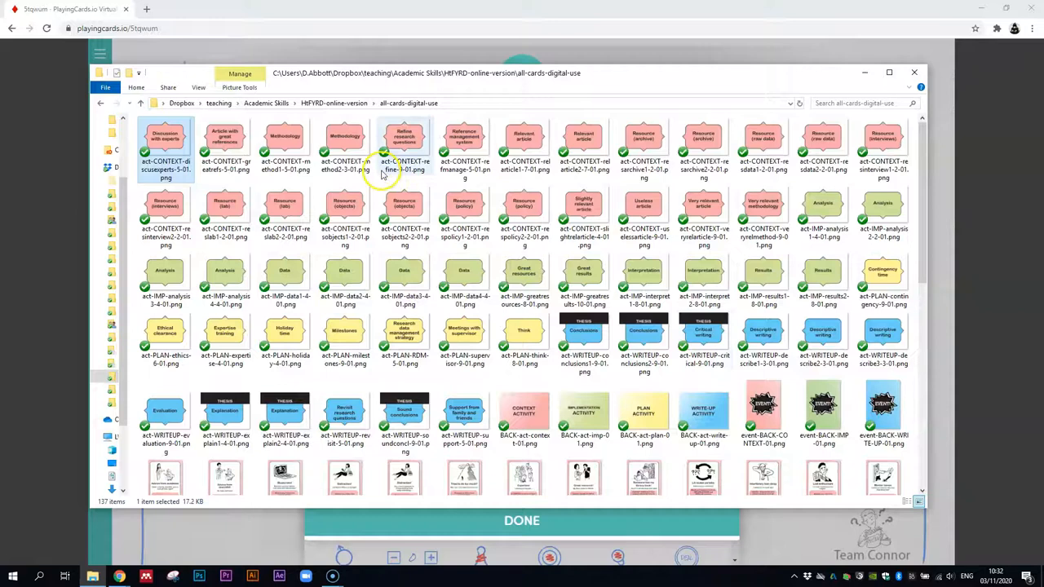
mouse_move(166, 150)
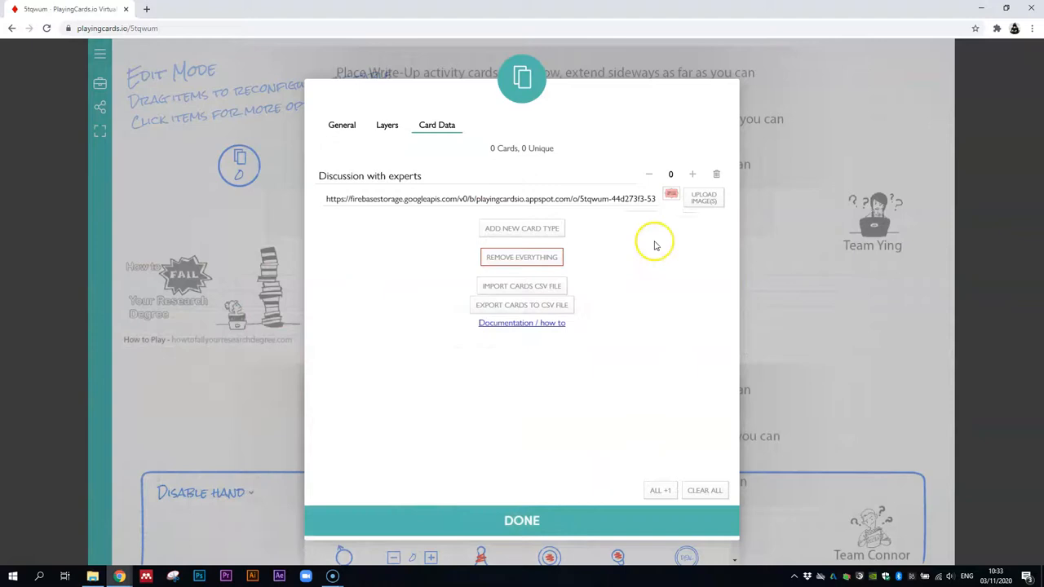
- Raise Discussion with experts to five copies, add a Methodology type with its image, and start a third type
left_click(691, 173)
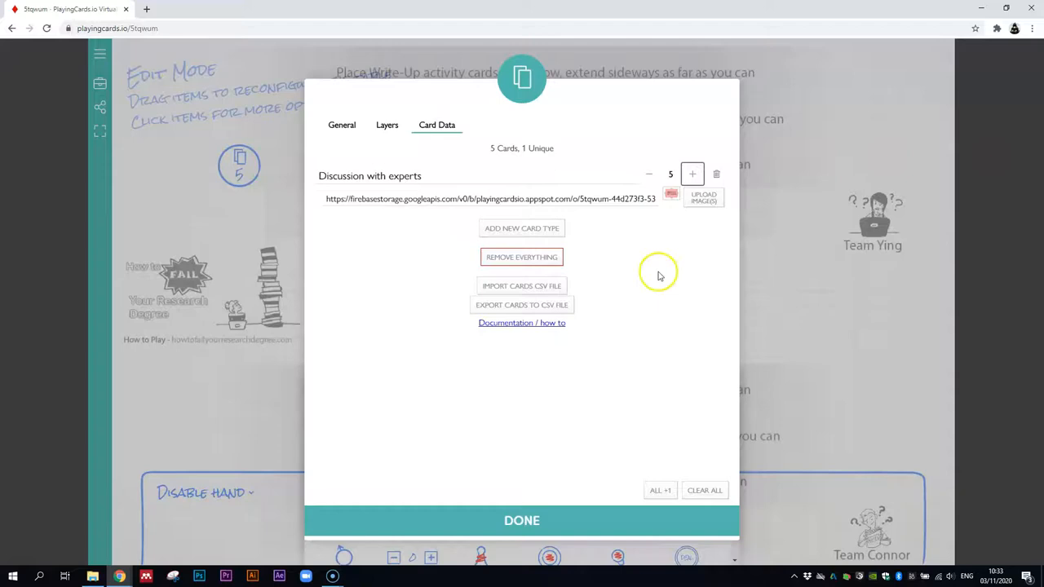
left_click(522, 228)
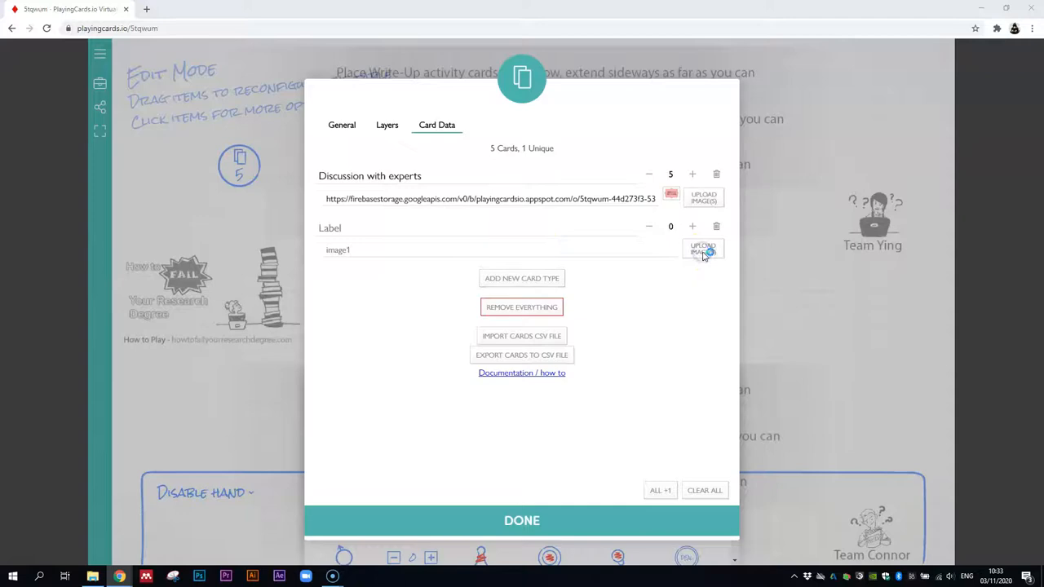
left_click(701, 248)
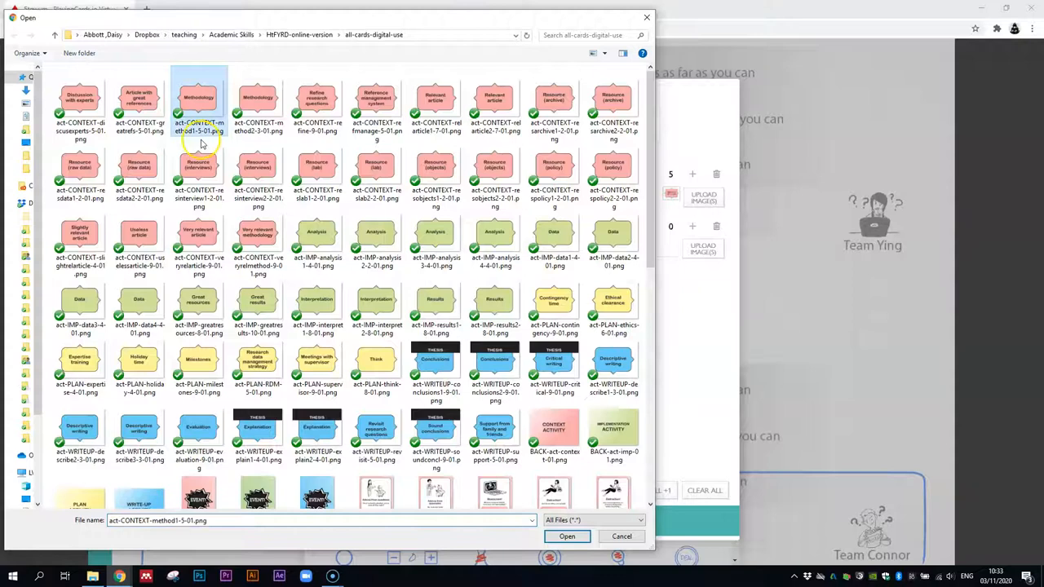
left_click(566, 535)
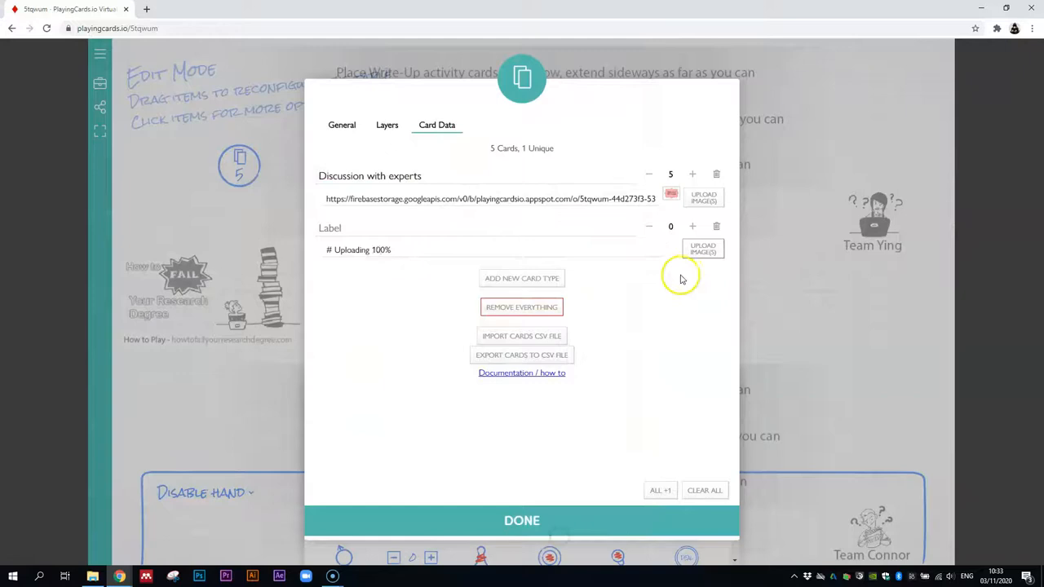
type("Methodology")
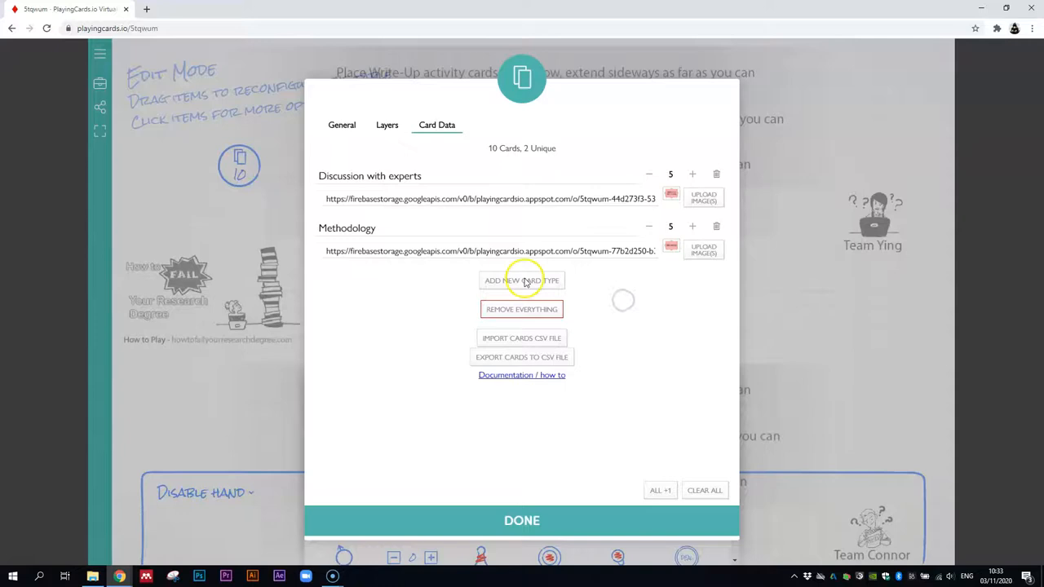
left_click(703, 249)
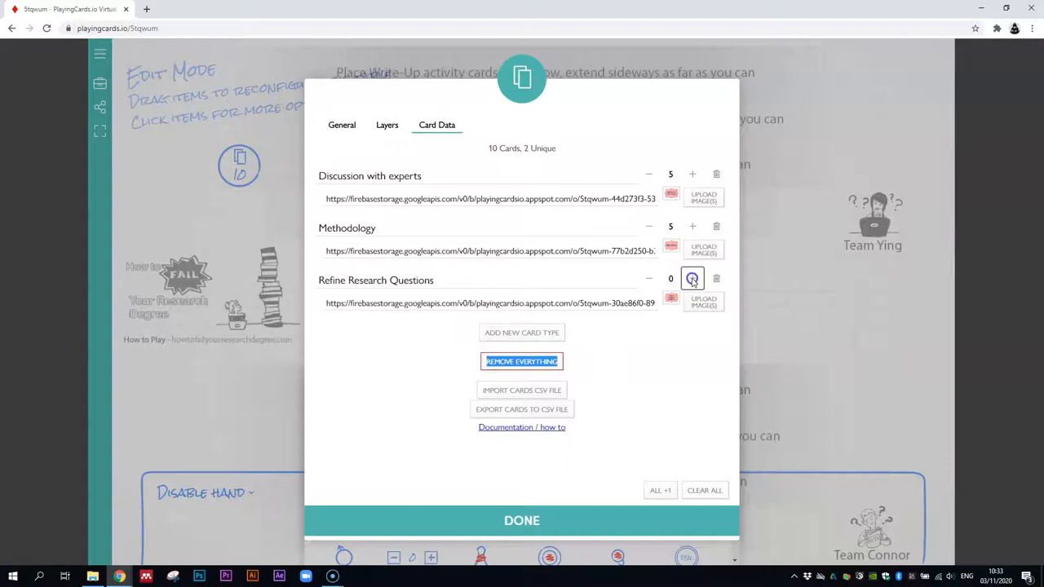
- Give Refine Research Questions nine copies for 19 cards total, then return to Layers
left_click(692, 277)
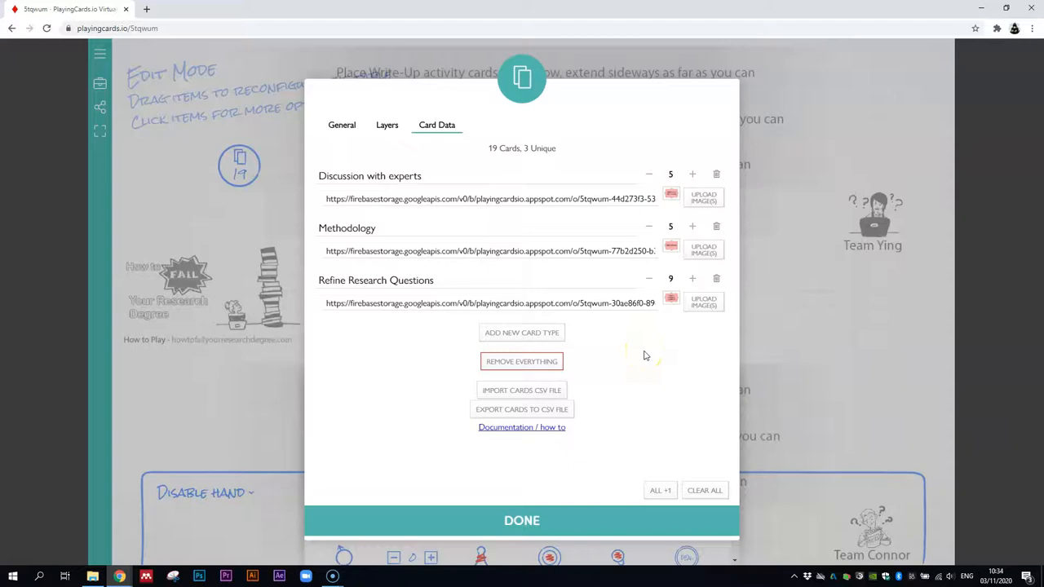
mouse_move(703, 302)
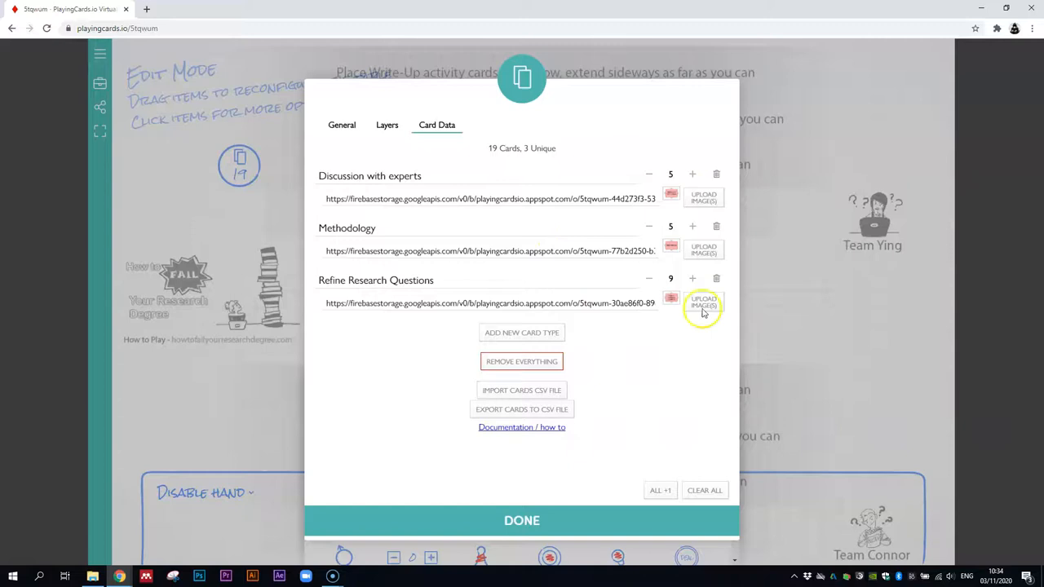
mouse_move(661, 489)
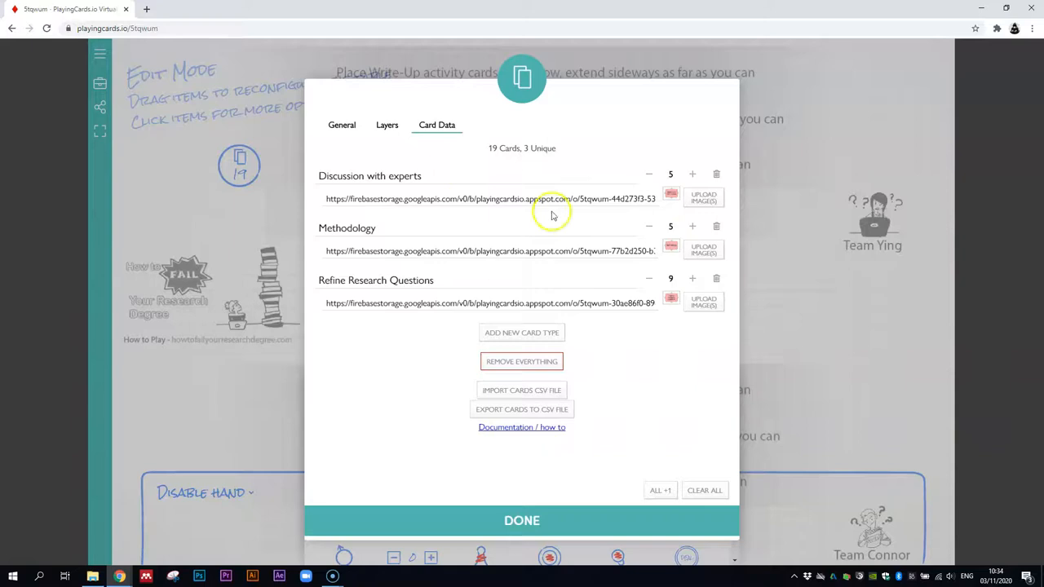
left_click(387, 124)
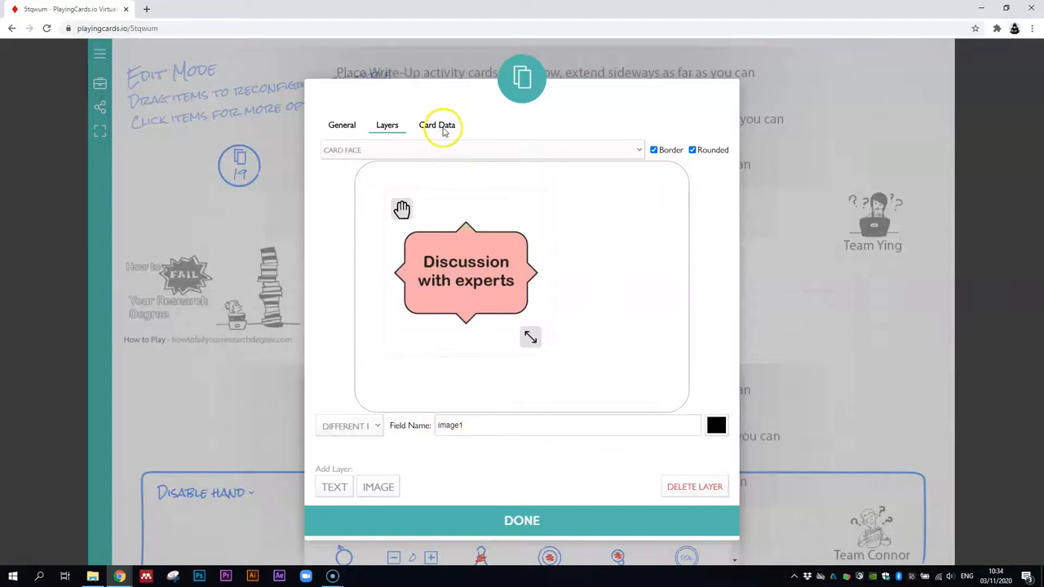
- Fit the Discussion with experts image to the card face and press DONE
left_click(437, 124)
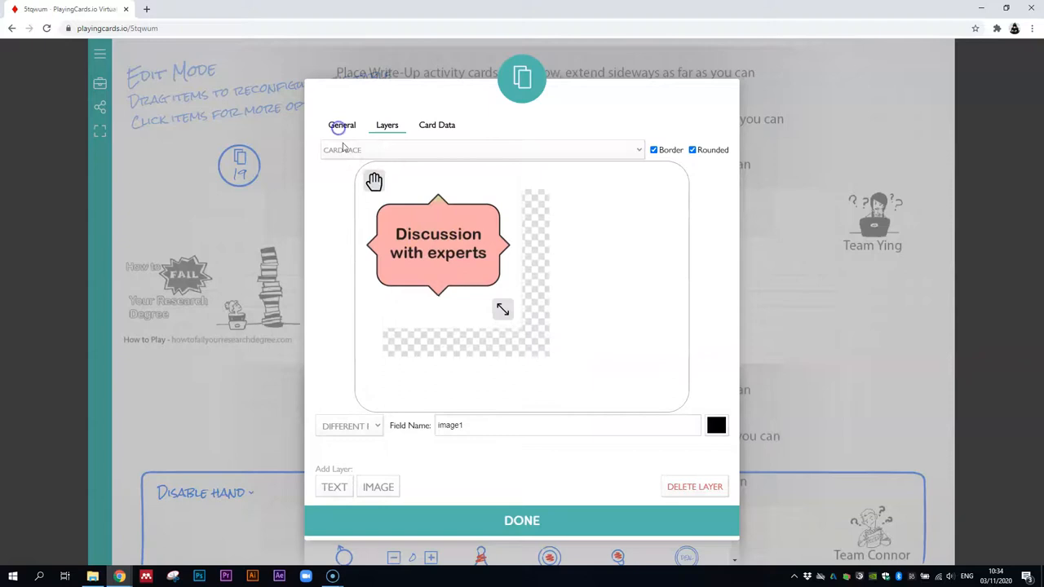
left_click_drag(502, 310, 669, 393)
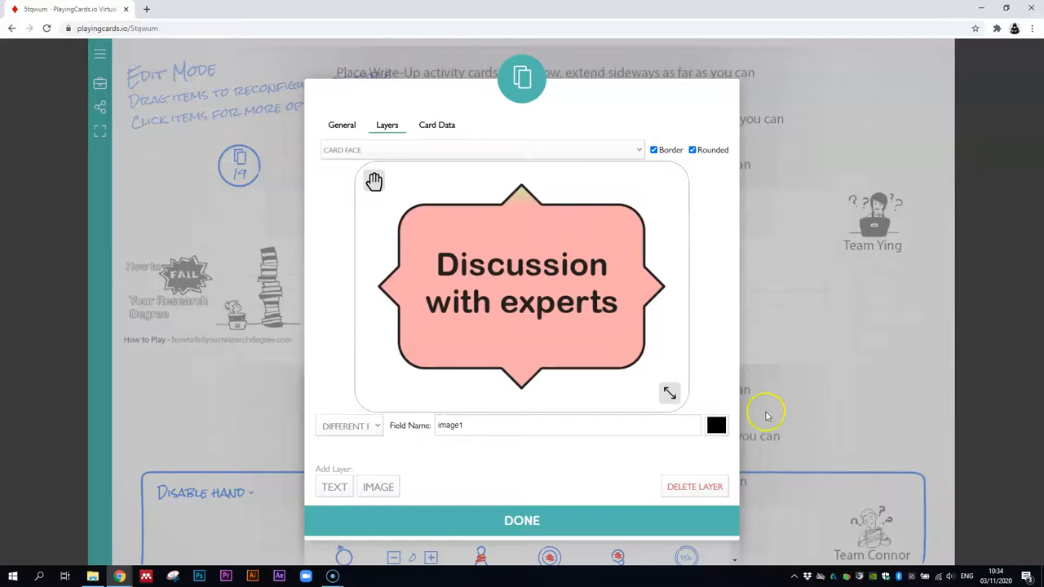
mouse_move(586, 338)
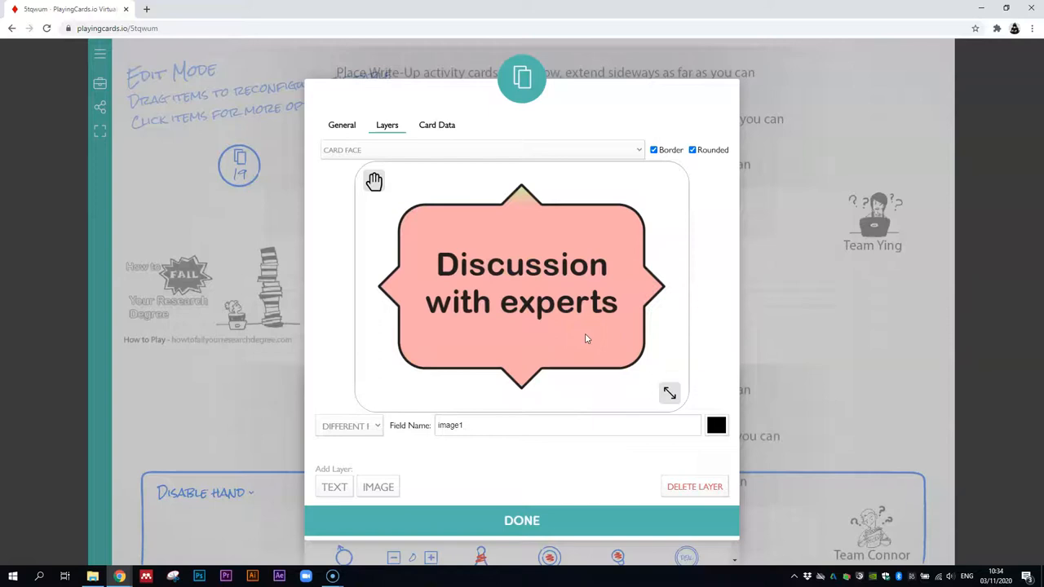
left_click(523, 521)
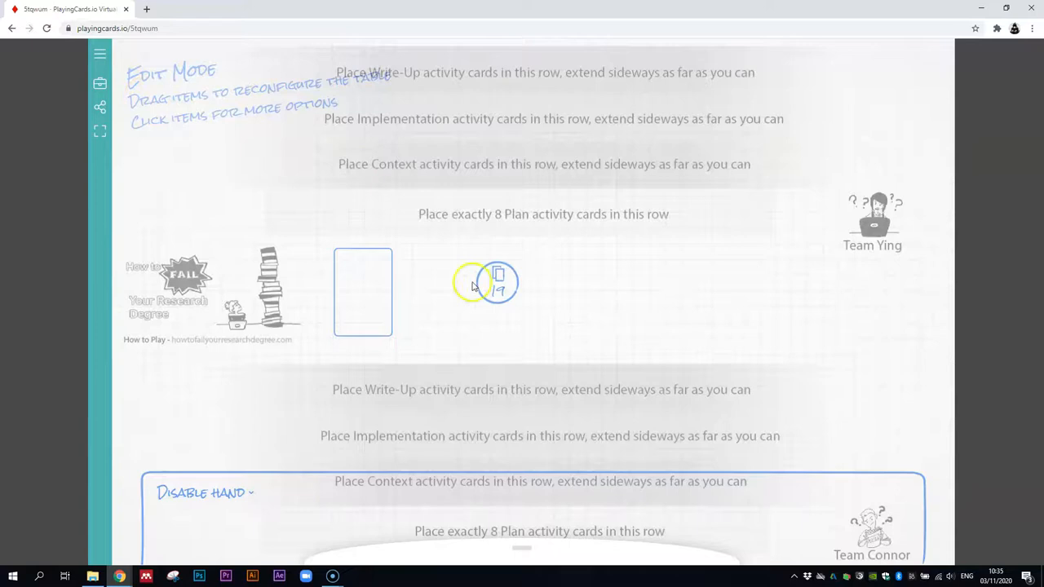
- Leave Edit Mode and deal cards from the new deck onto the table to test it
left_click(100, 84)
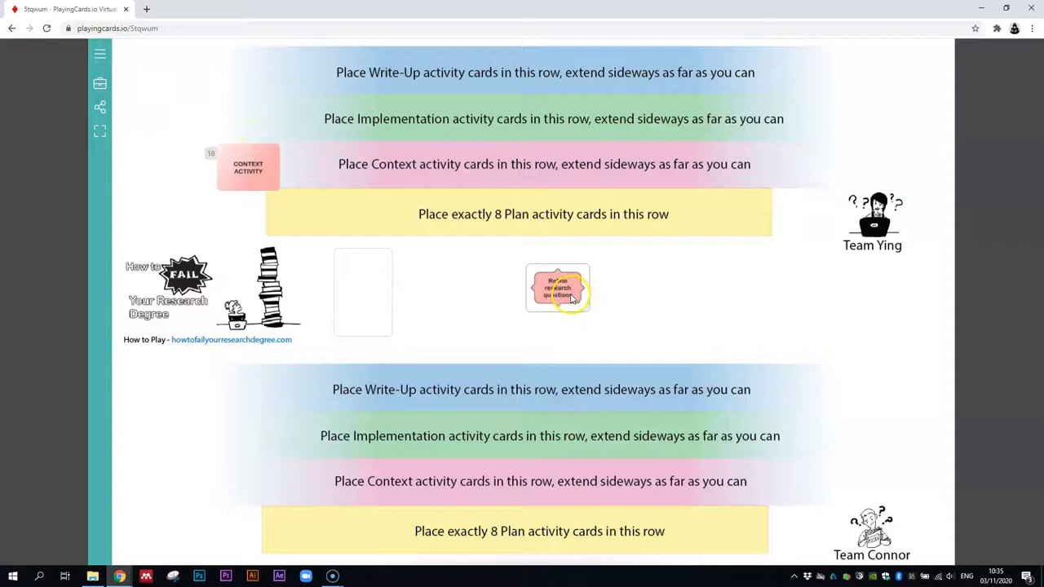
left_click_drag(558, 287, 253, 169)
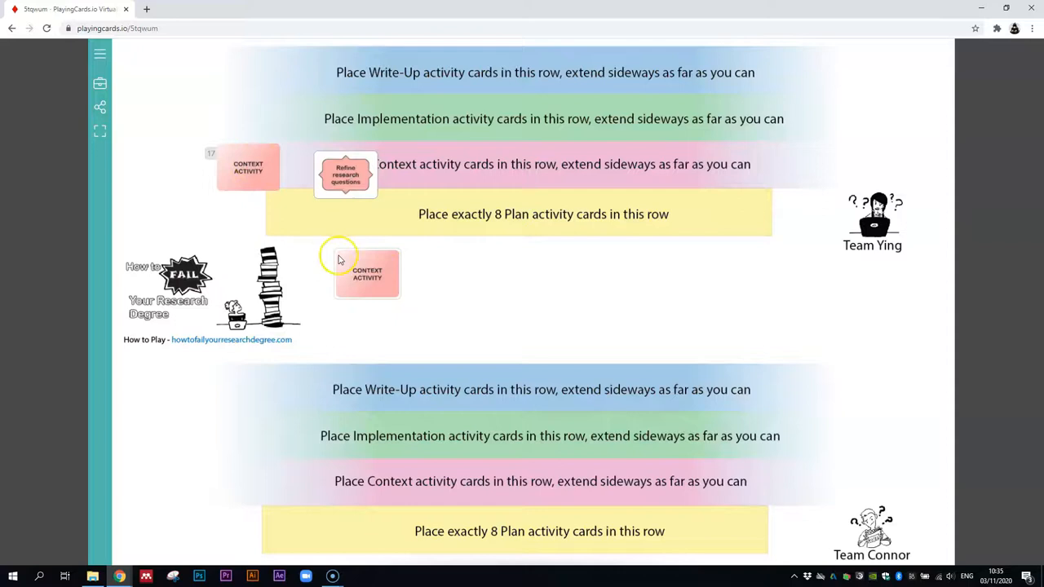
left_click_drag(367, 274, 339, 237)
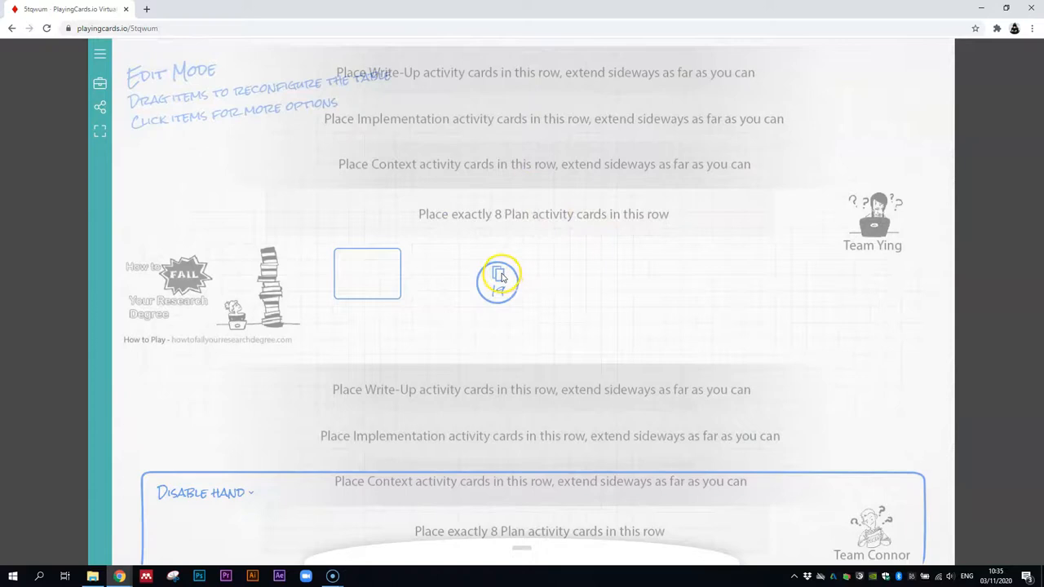
- Drop the deck into the holder, label it 'Context deck' and lock the label from player edits
left_click_drag(498, 275, 365, 284)
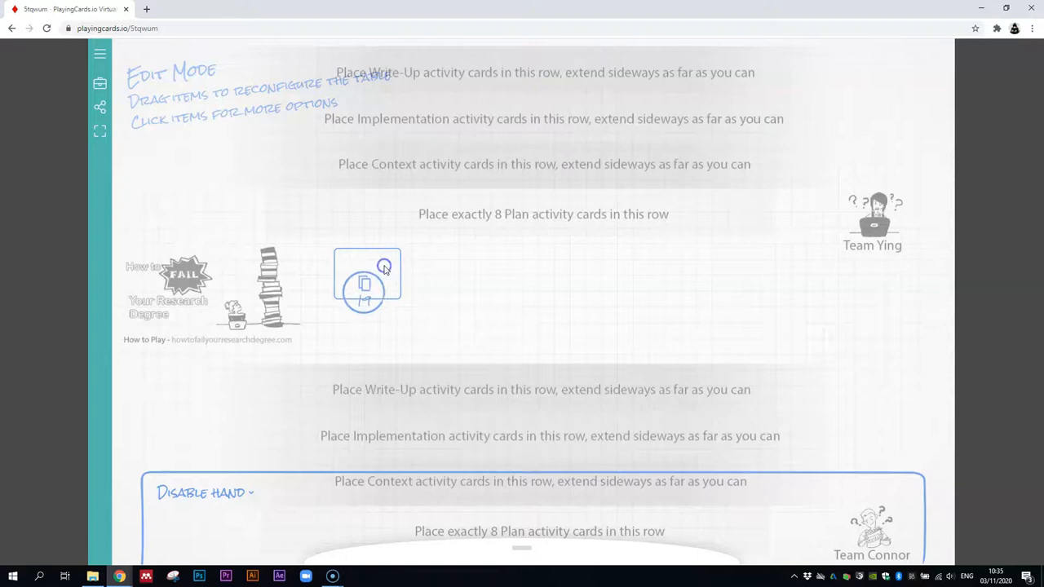
left_click(366, 280)
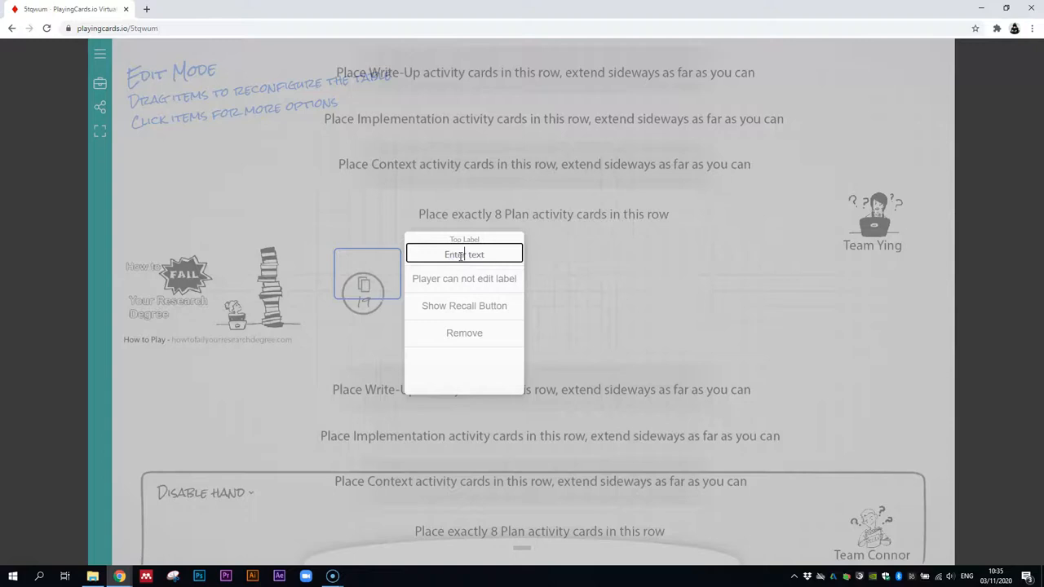
type("Context desc")
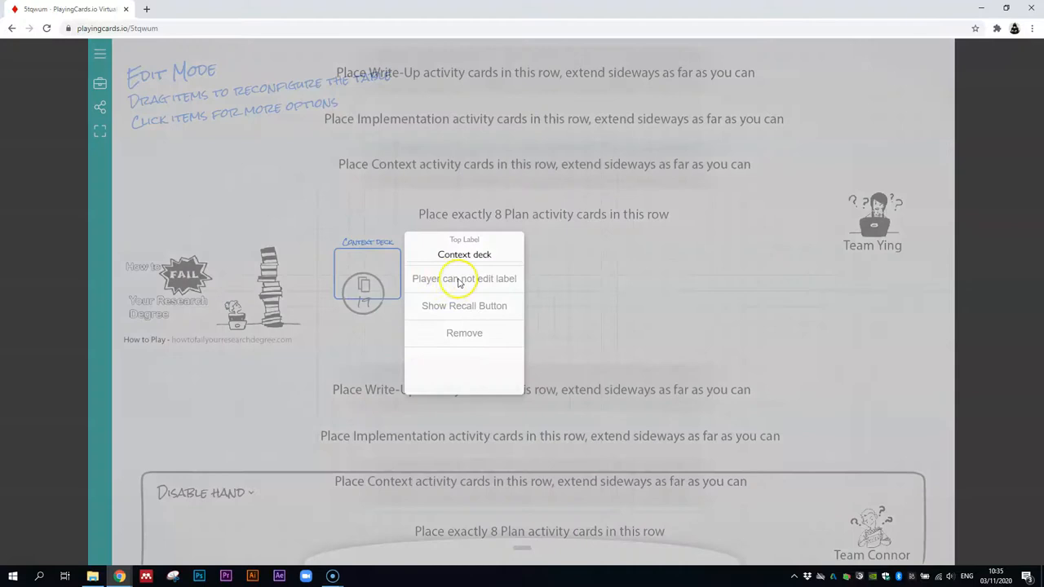
left_click(464, 305)
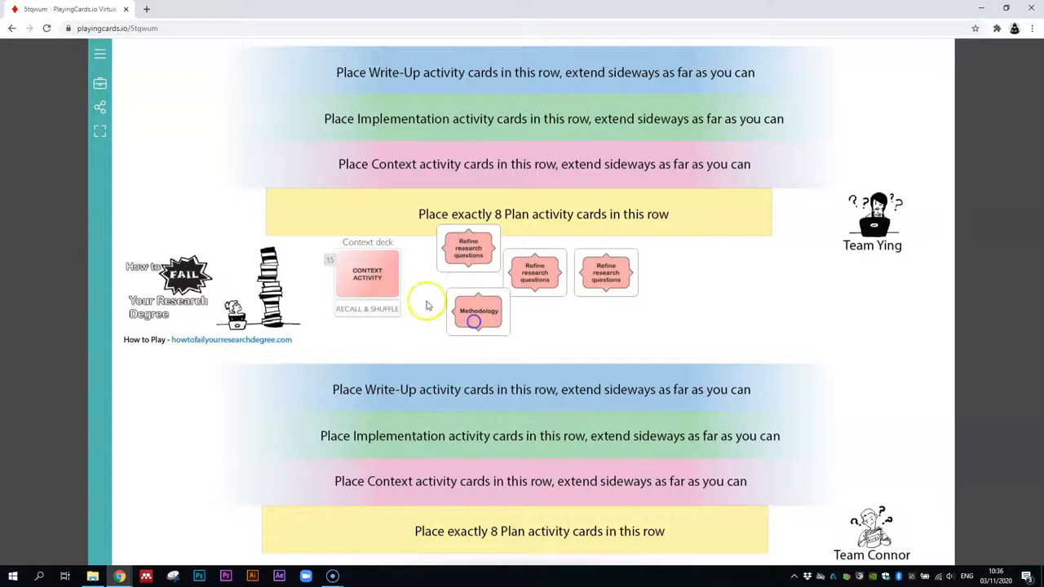
- Recall the dealt cards into the Context deck and shuffle them
left_click(368, 308)
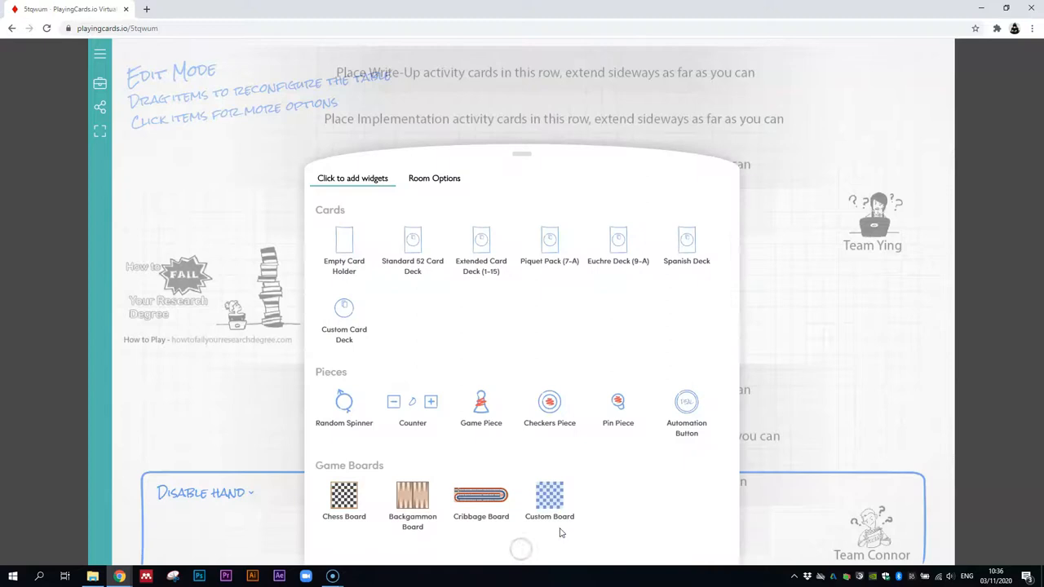
mouse_move(685, 404)
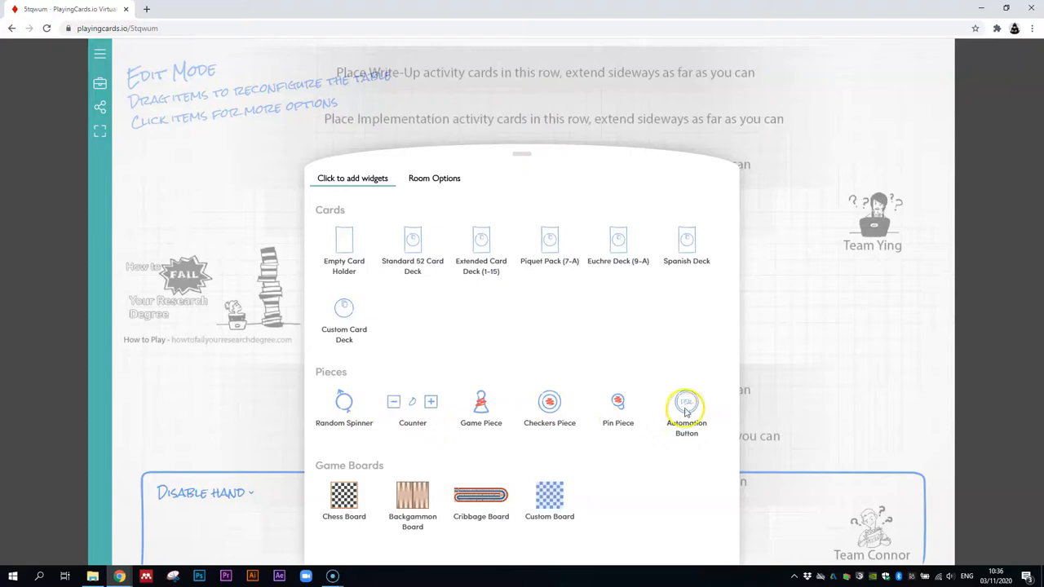
mouse_move(645, 388)
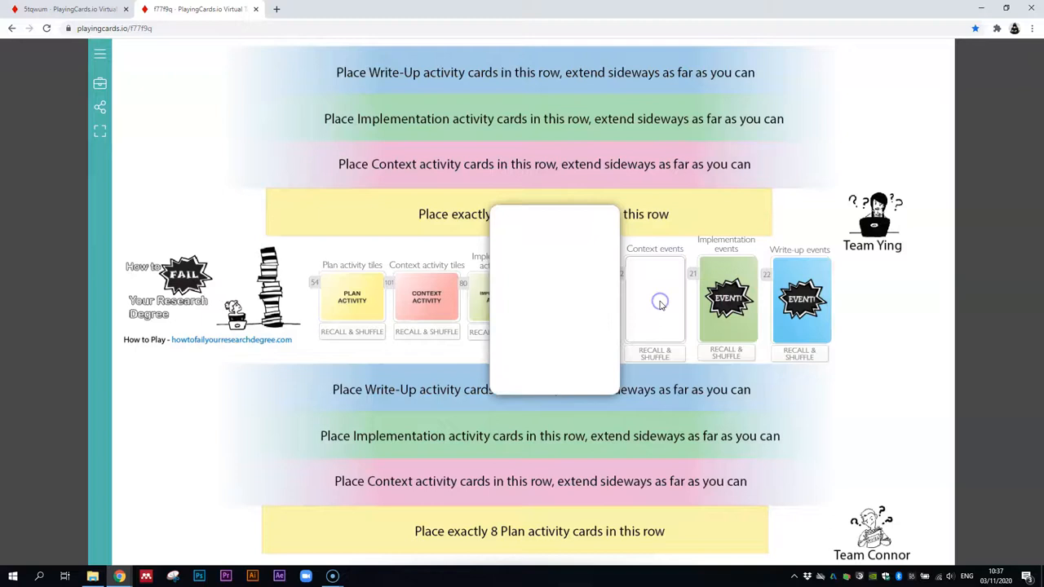
- Select an event deck to bring up its editor showing 111 by 162 cards
left_click(656, 300)
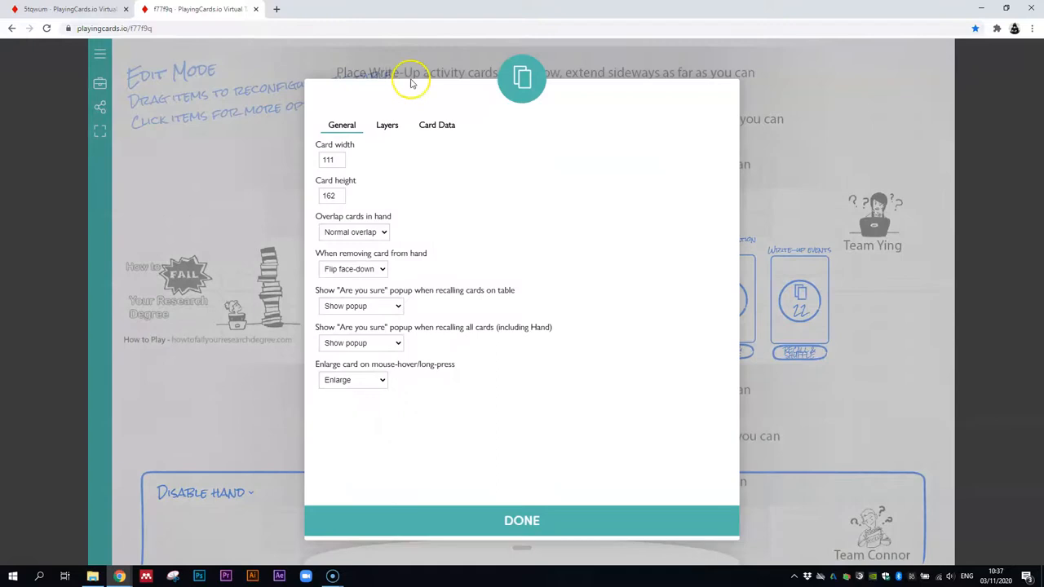
- Review the Card Data list of 22 unique cards down to the CSV buttons, then finish with DONE
left_click(437, 124)
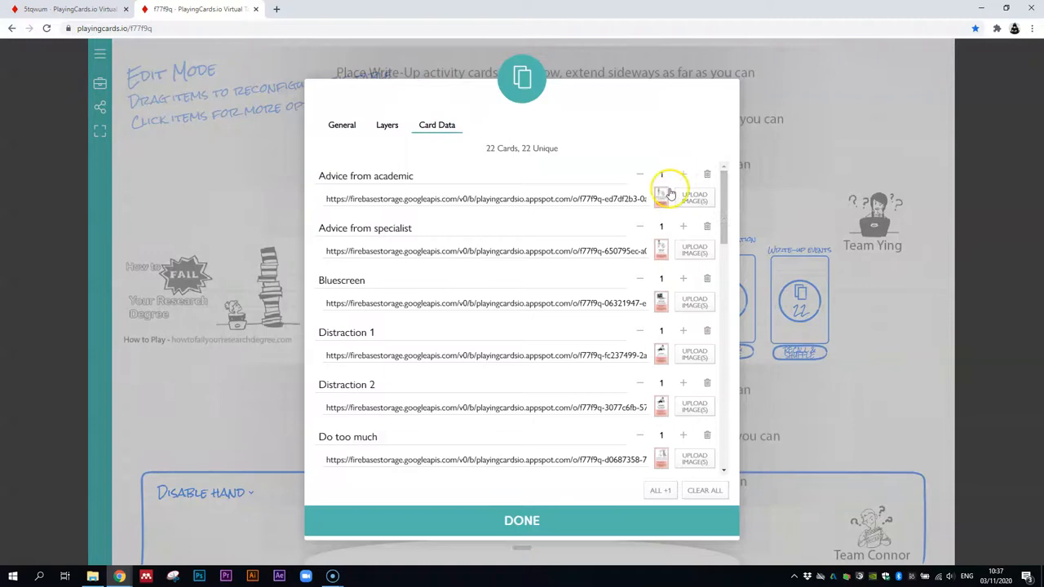
scroll("down", 3)
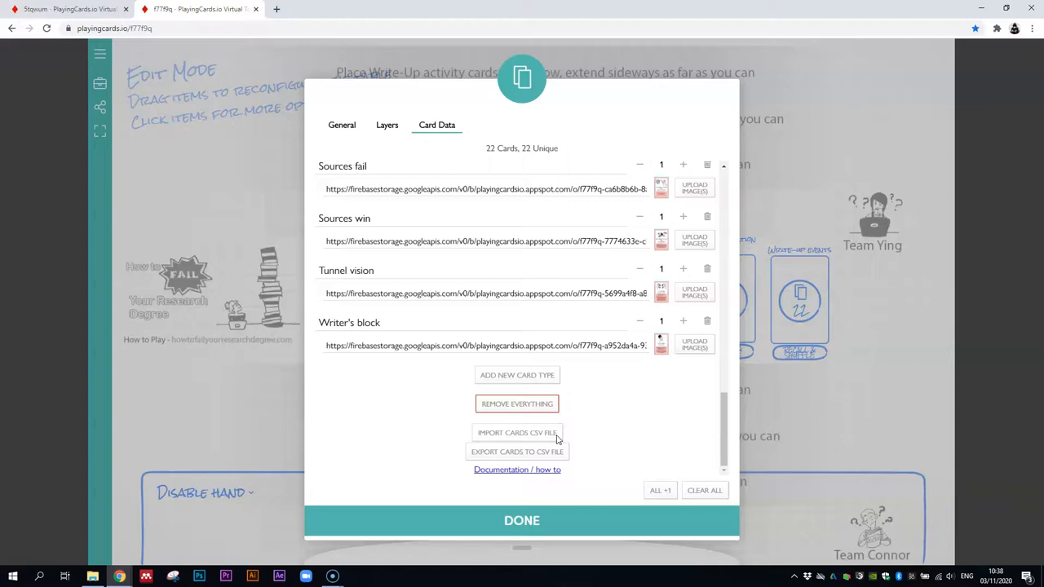
mouse_move(607, 438)
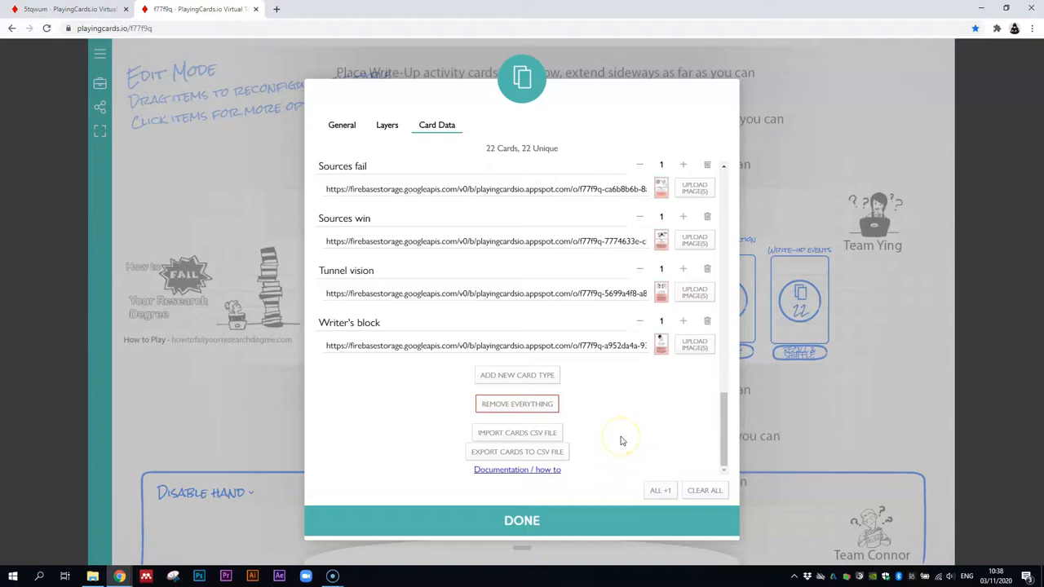
left_click(522, 520)
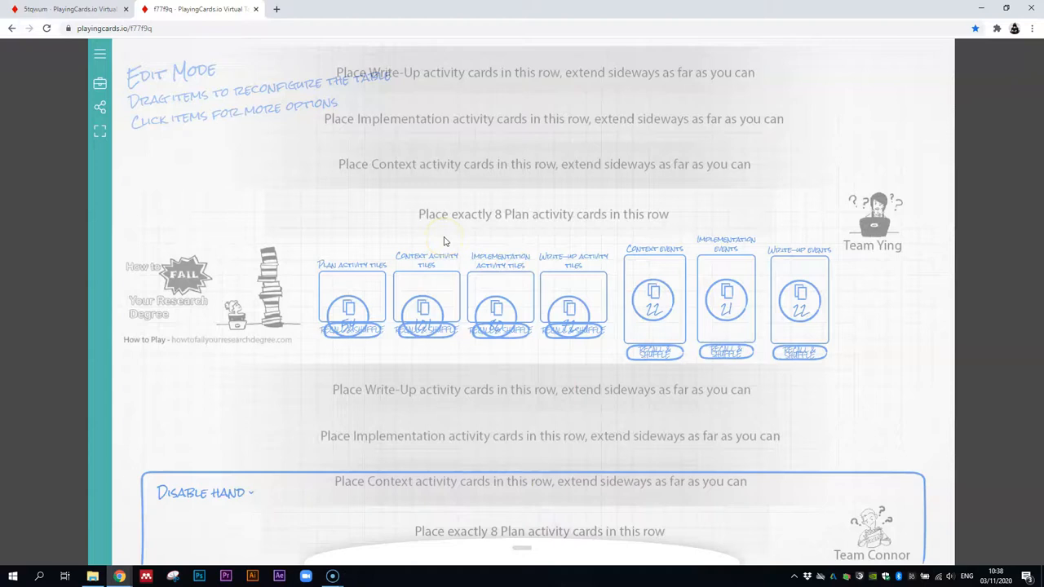
mouse_move(522, 199)
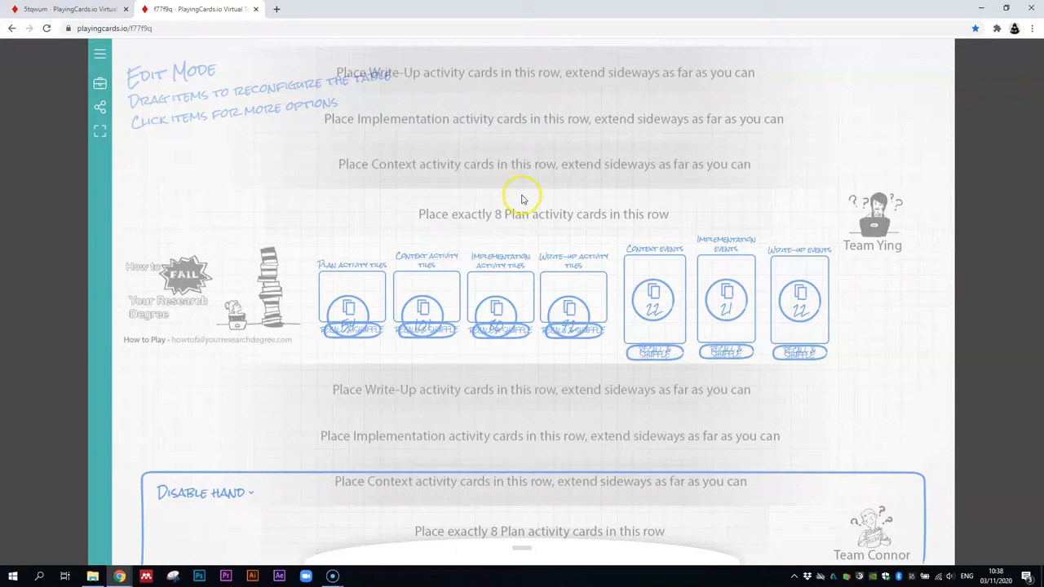
mouse_move(554, 220)
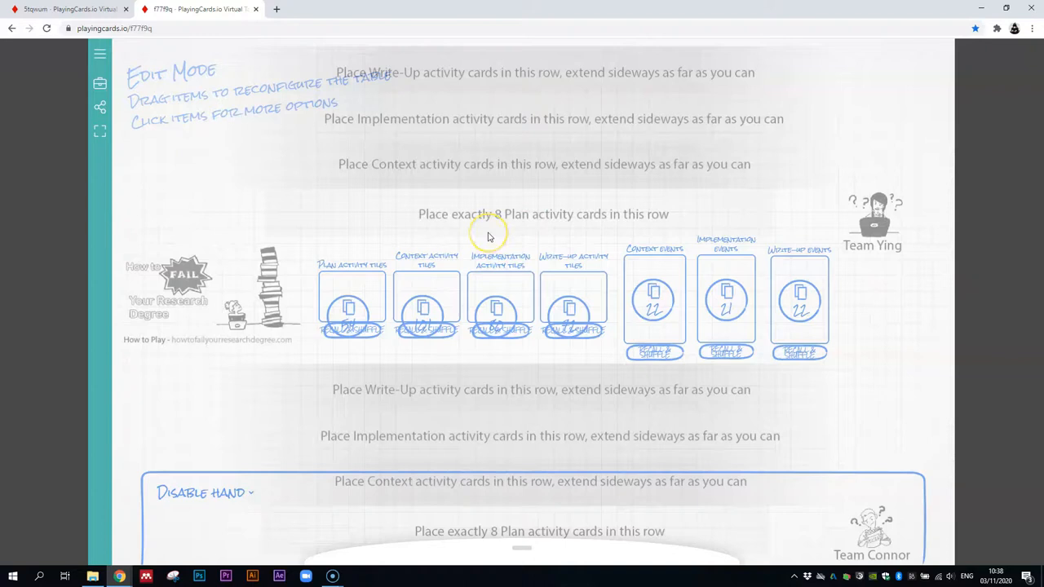
mouse_move(649, 333)
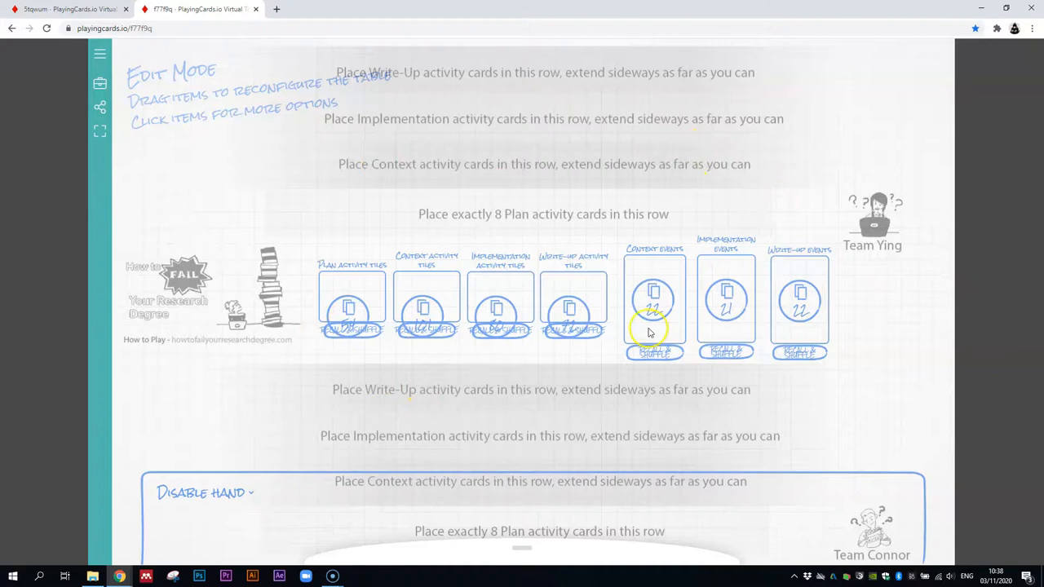
- View the finished table in play mode, then re-enter Edit Mode
left_click(99, 83)
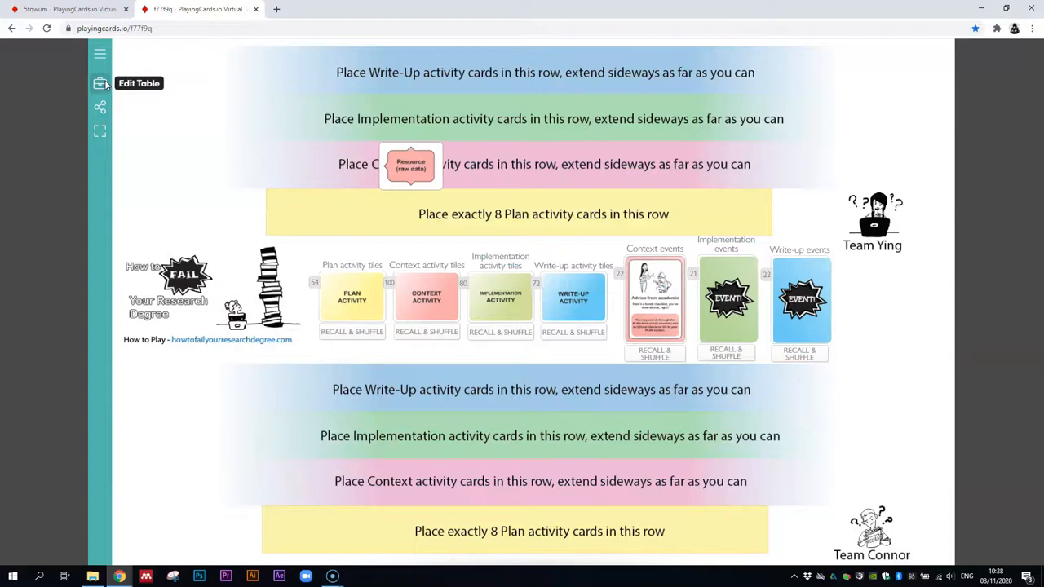
left_click(100, 82)
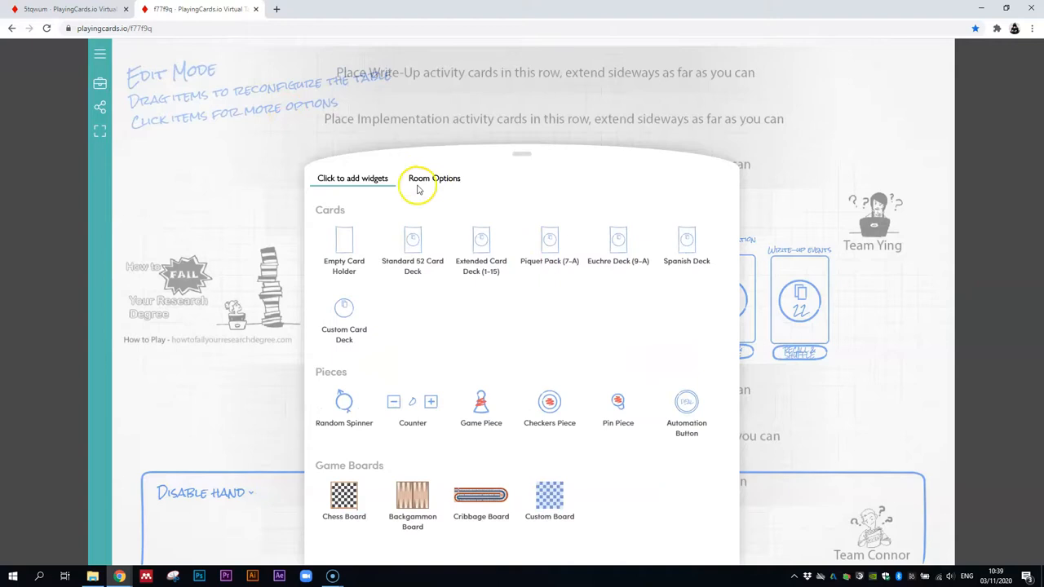
- From Room Options, export the whole room to a .pcio backup file
left_click(434, 178)
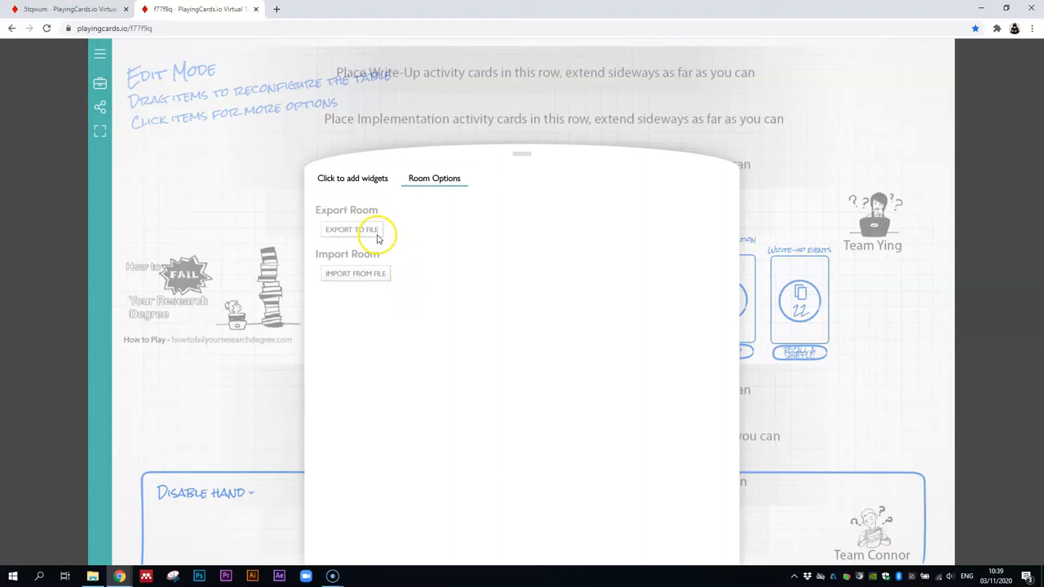
mouse_move(453, 238)
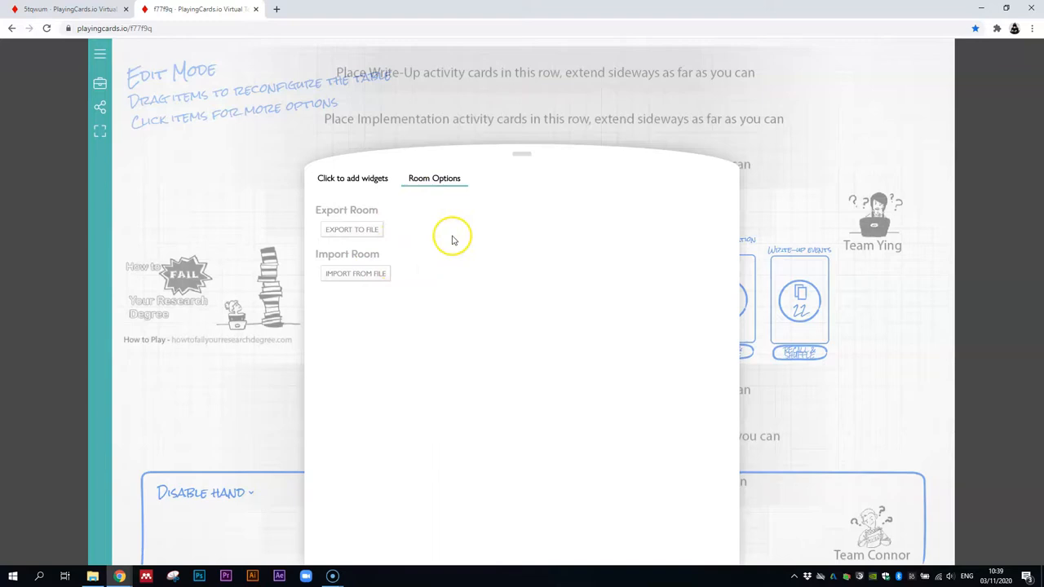
left_click(355, 275)
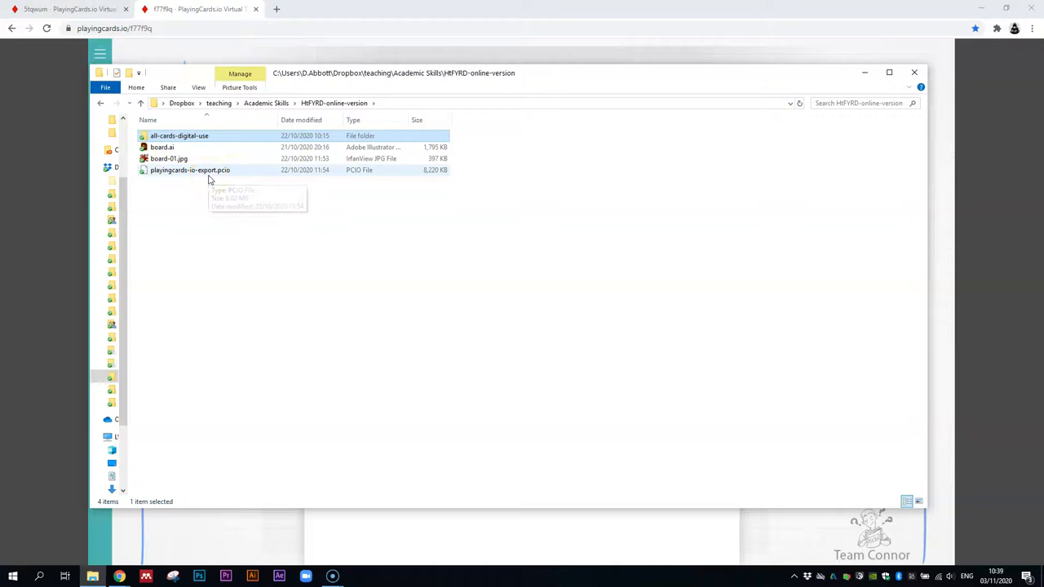
mouse_move(210, 178)
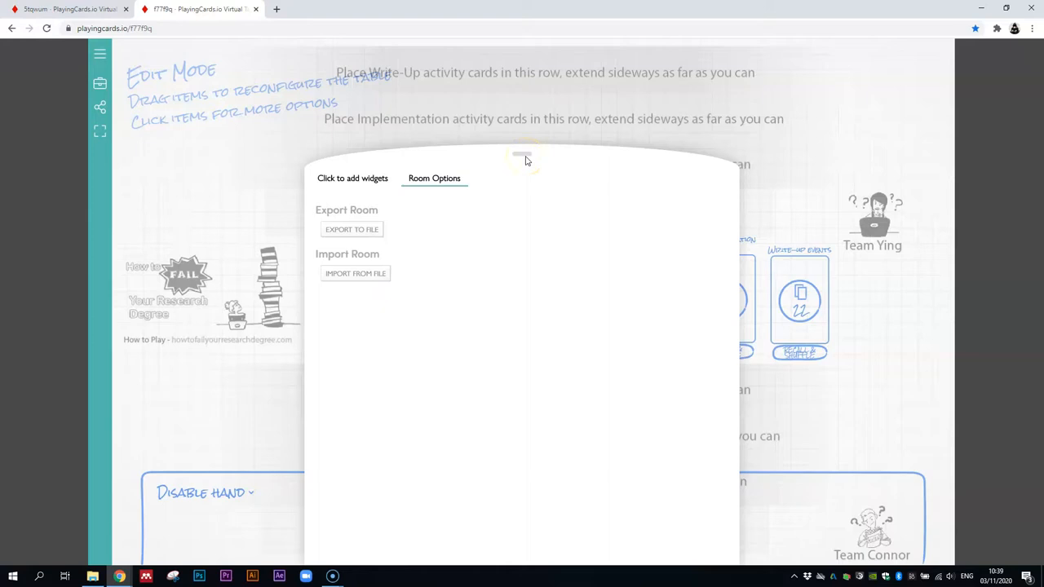
- Close the widget panel so the edit-mode table is unobstructed
left_click(100, 52)
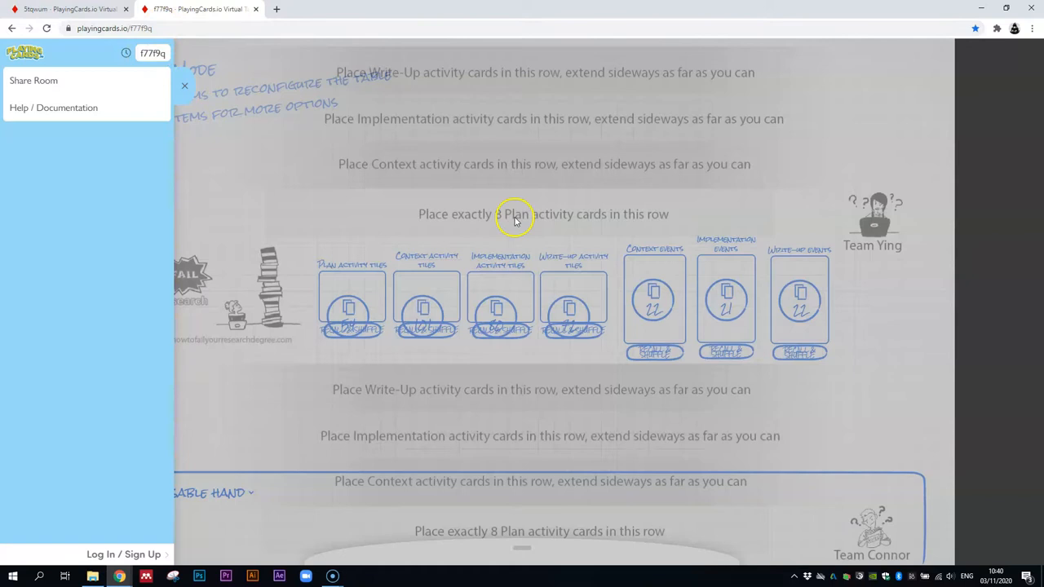
mouse_move(226, 107)
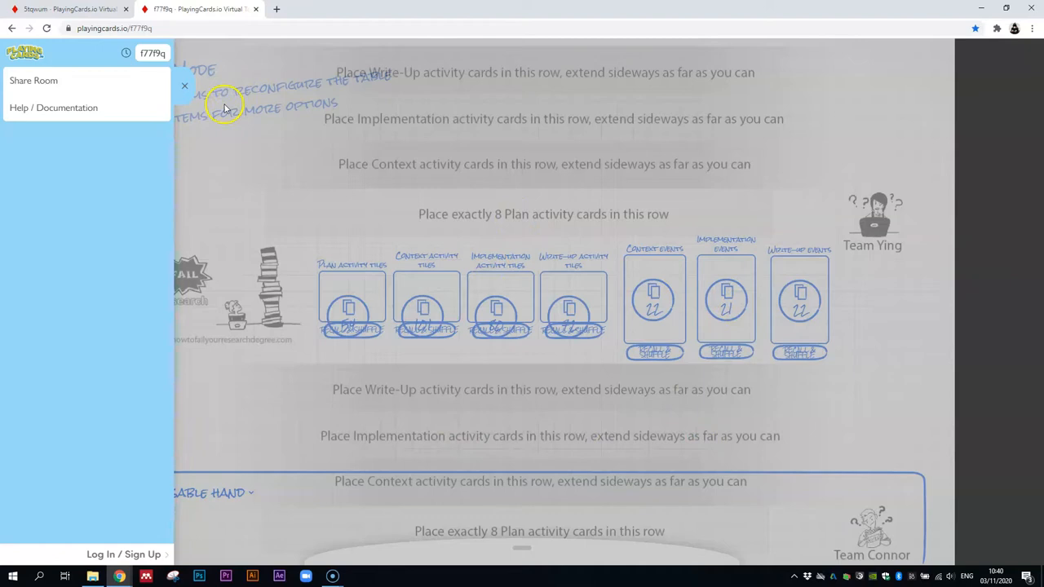